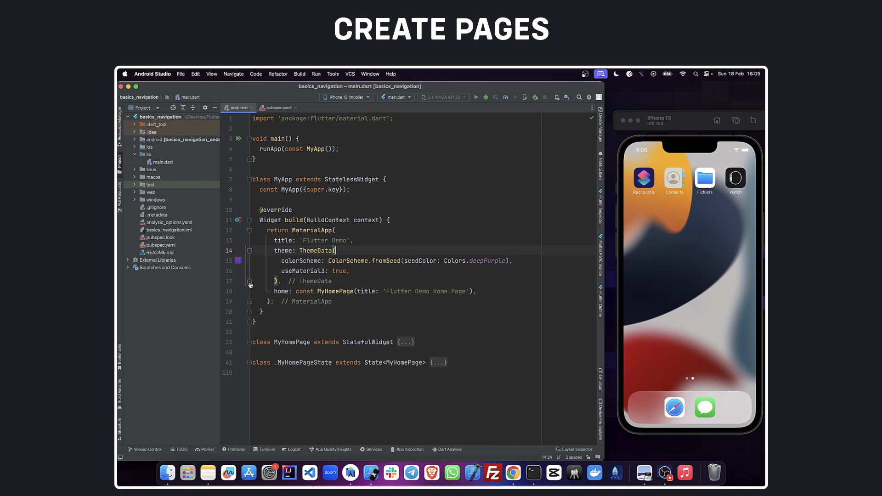
Step: Set home to Container() and create a 'pages' package in lib with new Dart files for the pages
type("Container(),")
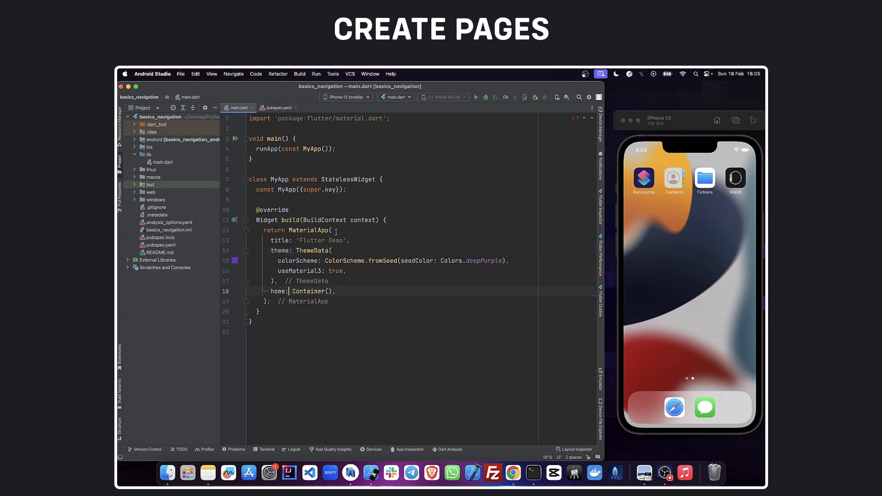
right_click(147, 154)
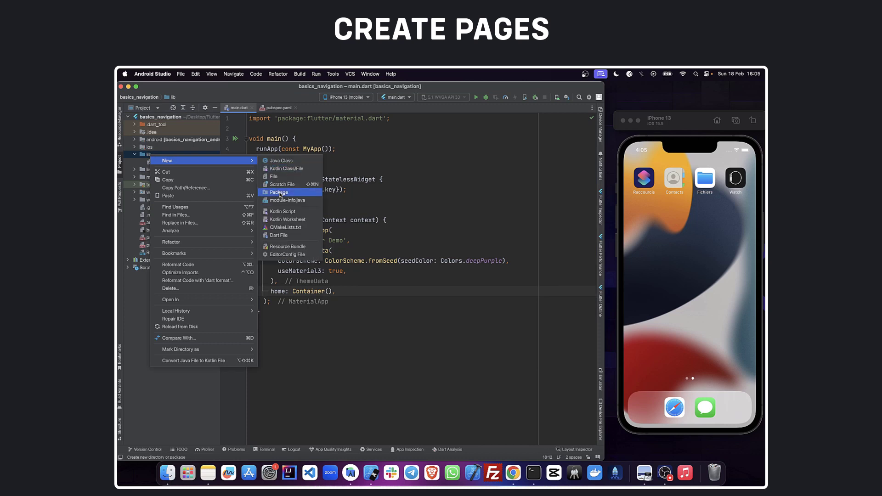
left_click(279, 192)
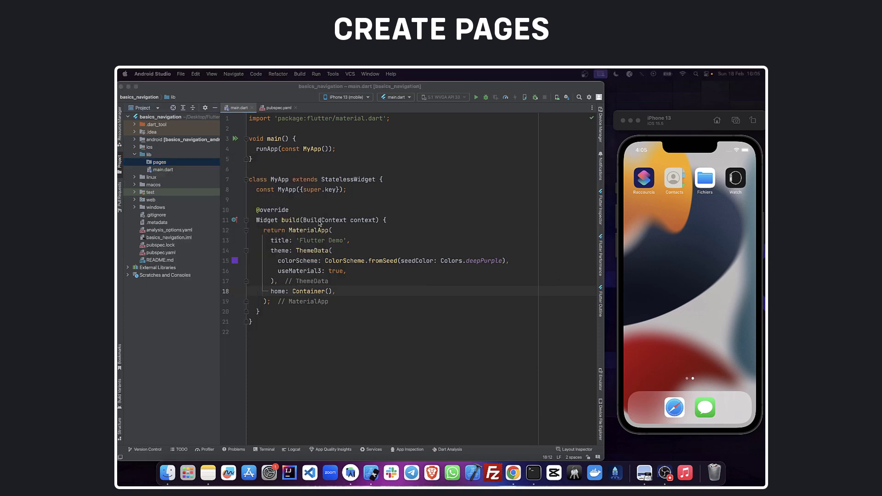
right_click(160, 162)
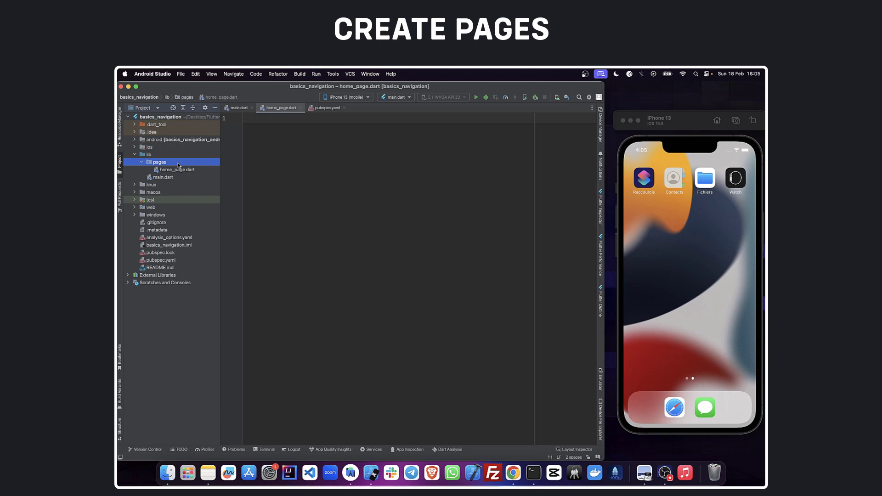
type("details Page\"),")
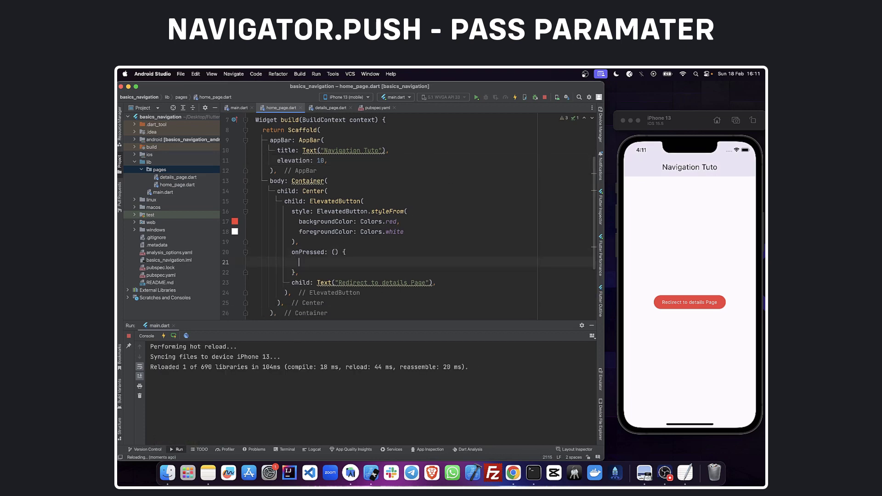
Step: Write Navigator.push(context, MaterialPageRoute(builder: (context) => DetailsPage())) in the button's onPressed
type("Navigator.")
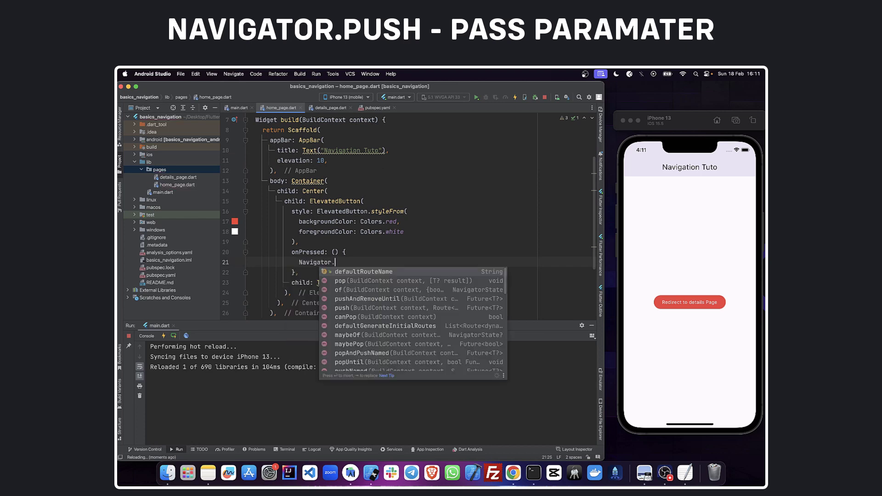
type("push(context, route")
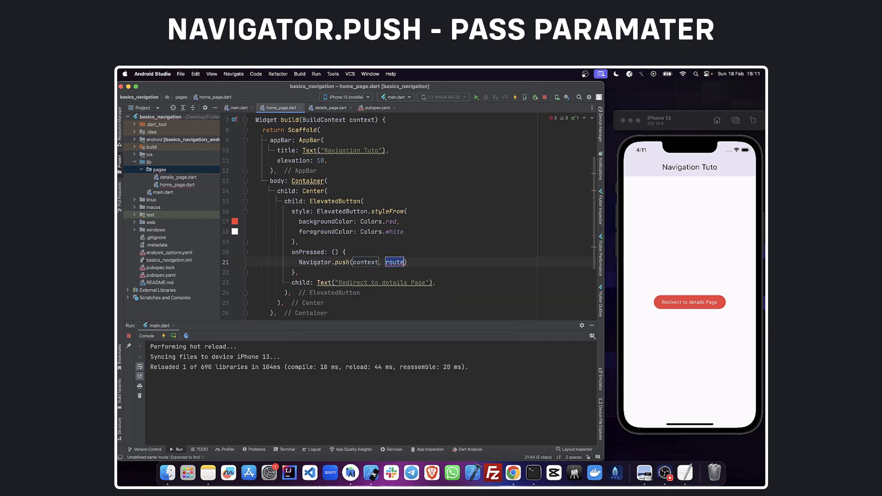
key("Delete")
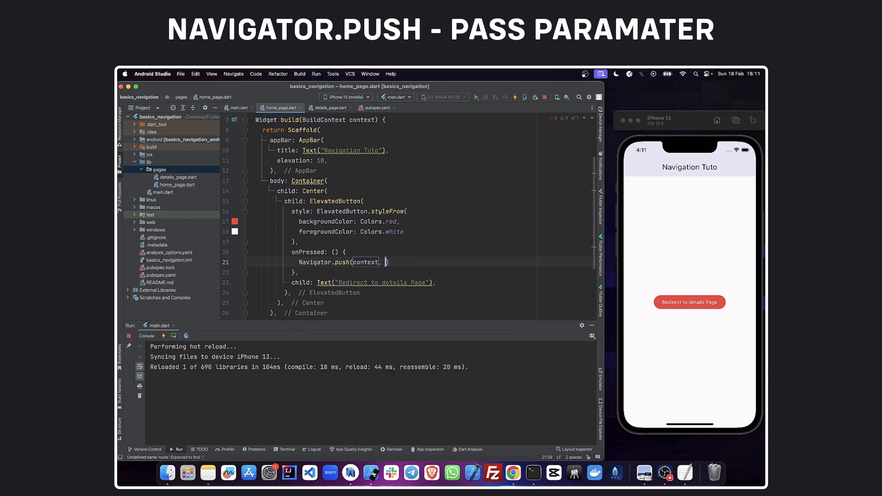
type("Materi")
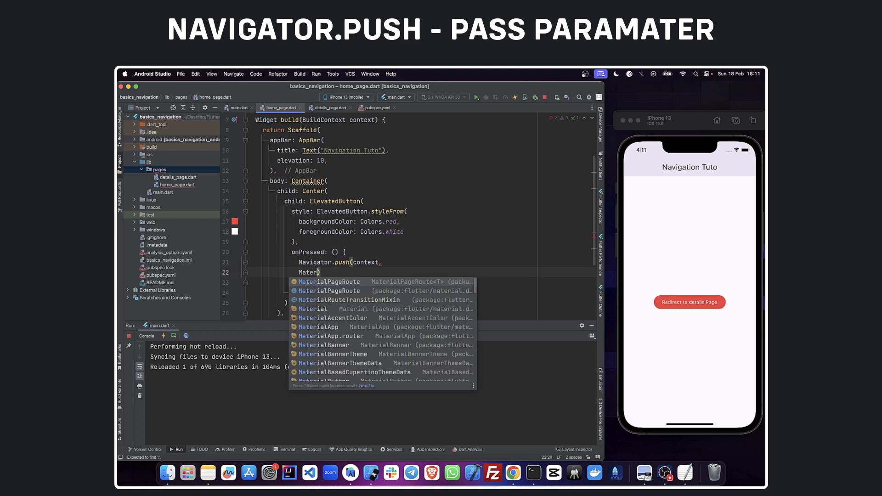
type("MaterialPageRoute(builder: con")
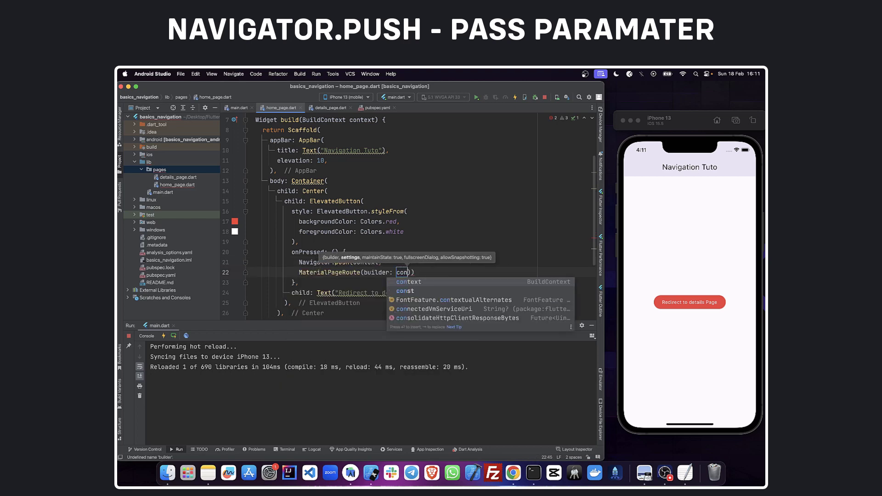
type("context => De")
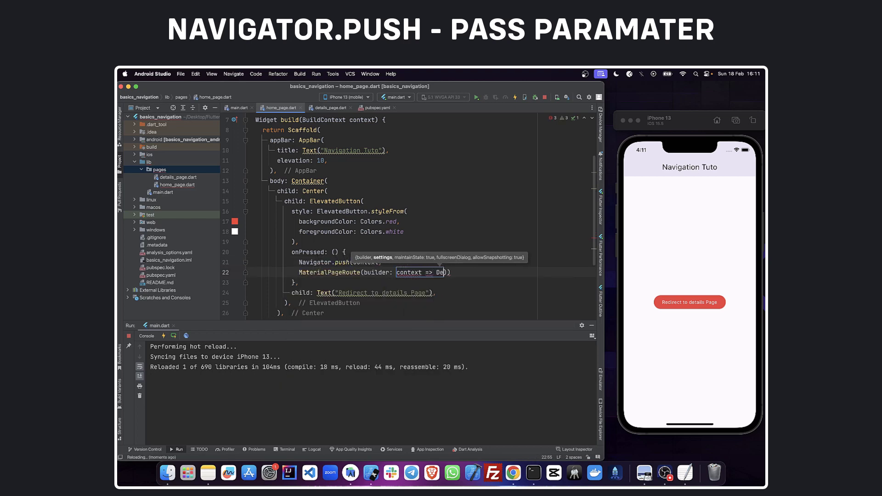
type("DetailsPage(")
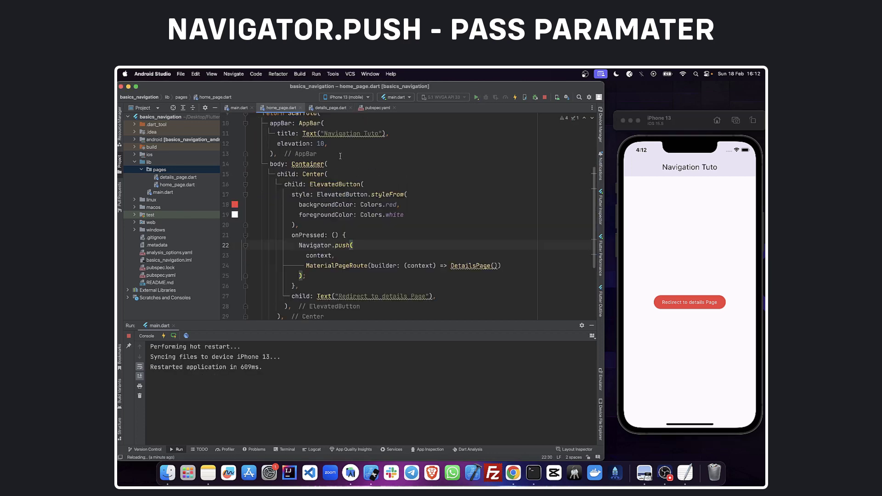
left_click(331, 107)
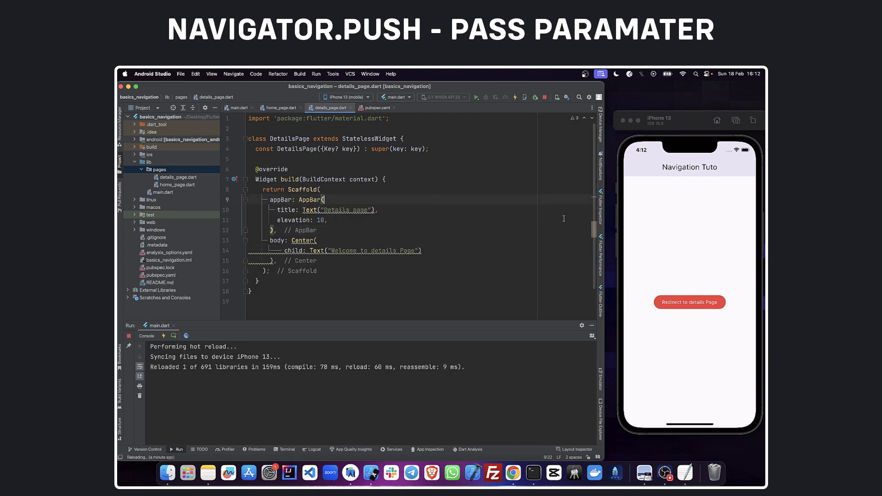
Step: Tap 'Redirect to details Page' in the simulator to reach the Details page
left_click(689, 303)
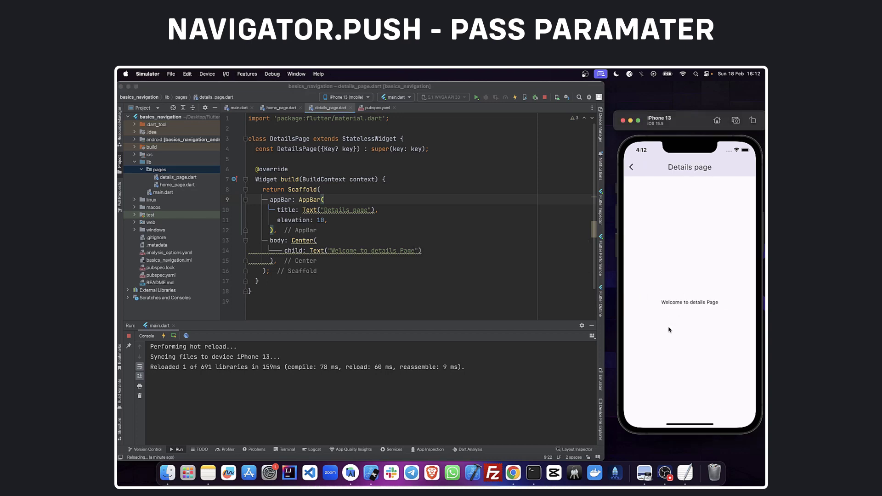
mouse_move(706, 321)
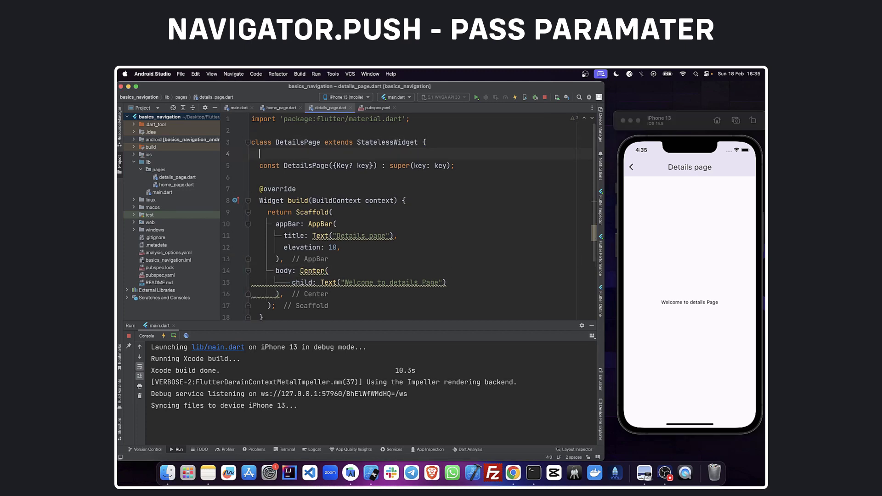
Step: Add final String title and message fields with a DetailsPage(this.title, this.message) constructor
type("f")
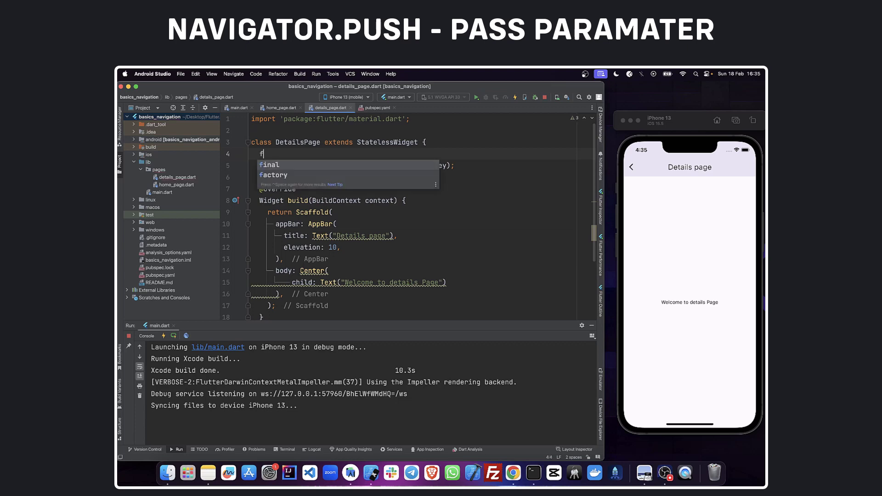
type("final")
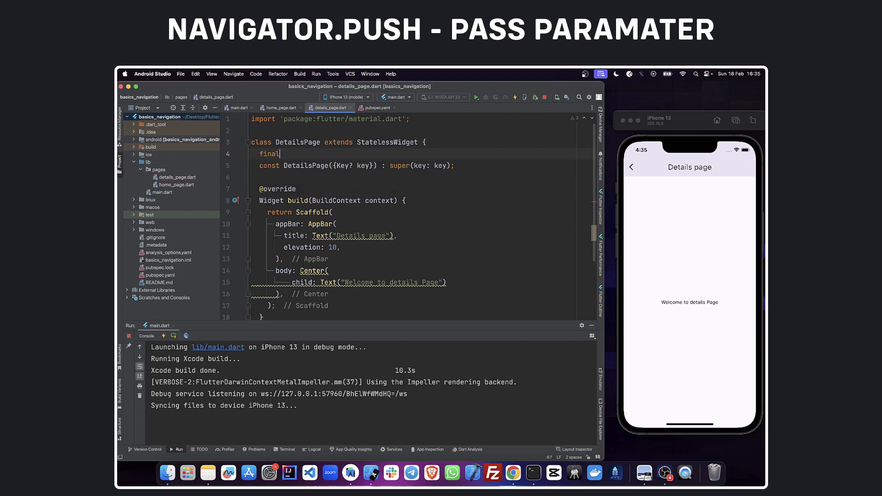
type("String title;")
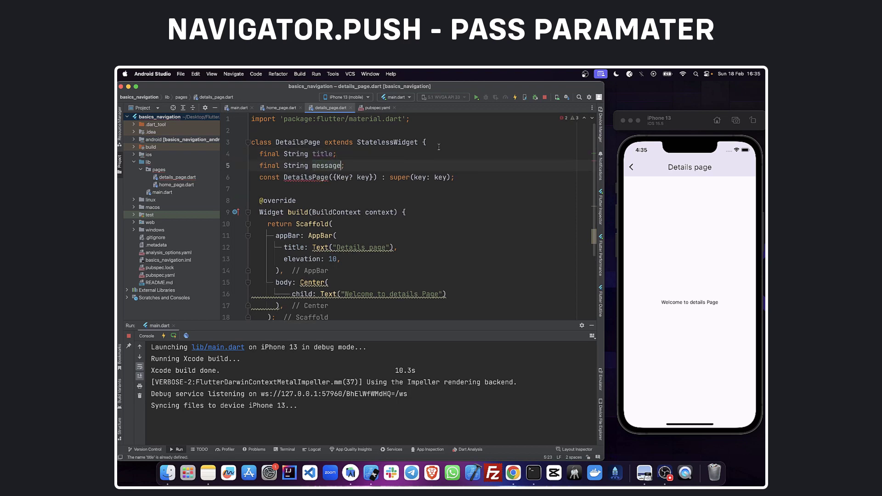
type("this.tit")
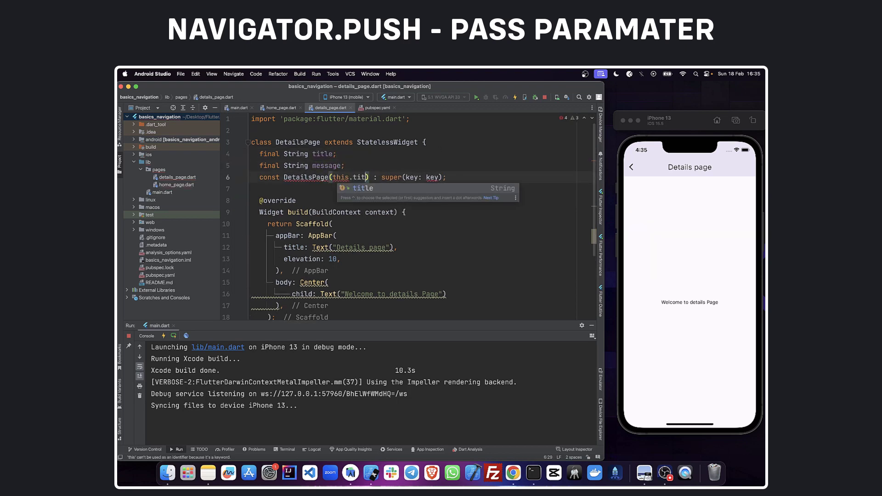
type(", this.message")
left_click(420, 246)
type("titl")
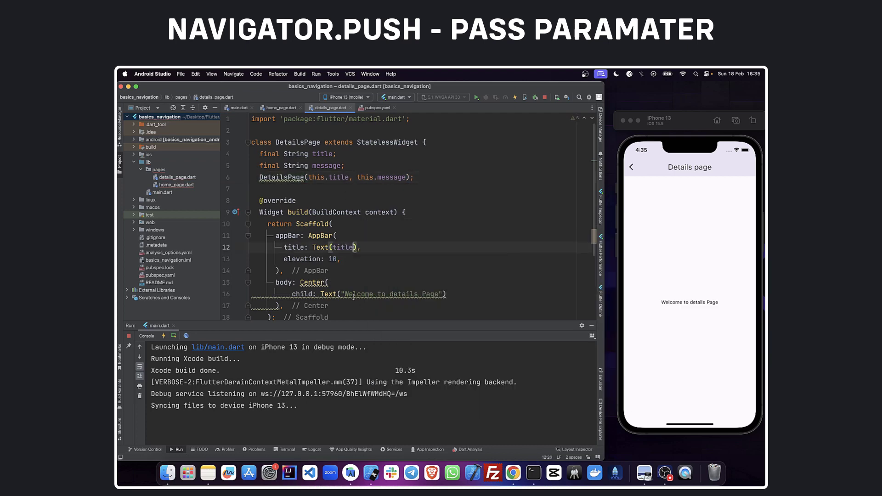
Step: Pass "New title" and a message to DetailsPage from home_page.dart and check it in the simulator
left_click(280, 107)
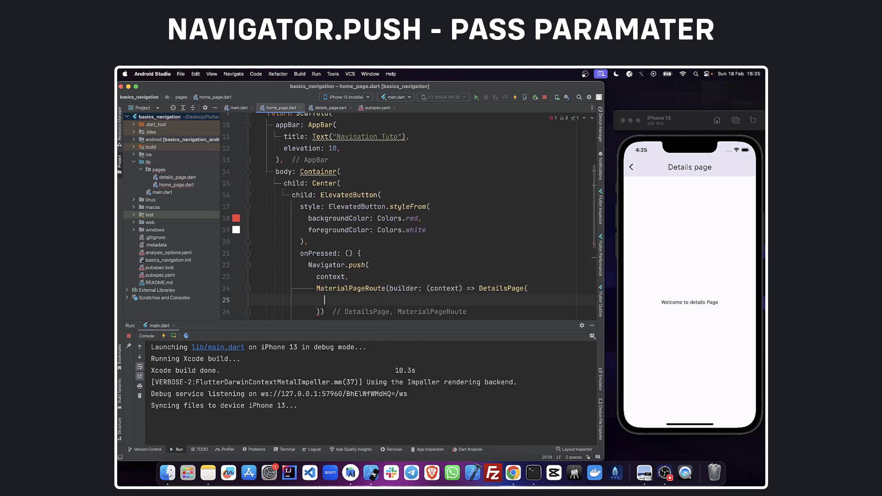
type("\"New title\",")
type("\"Flutter Guys Channel is the best\"")
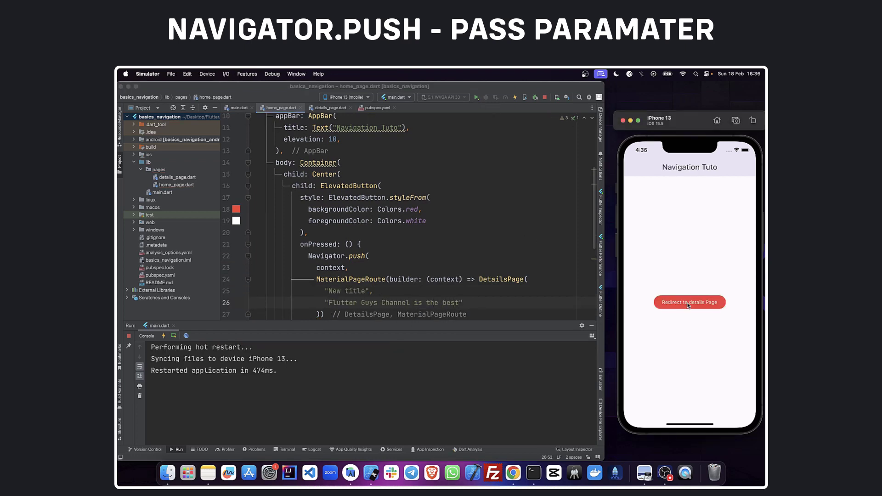
left_click(689, 302)
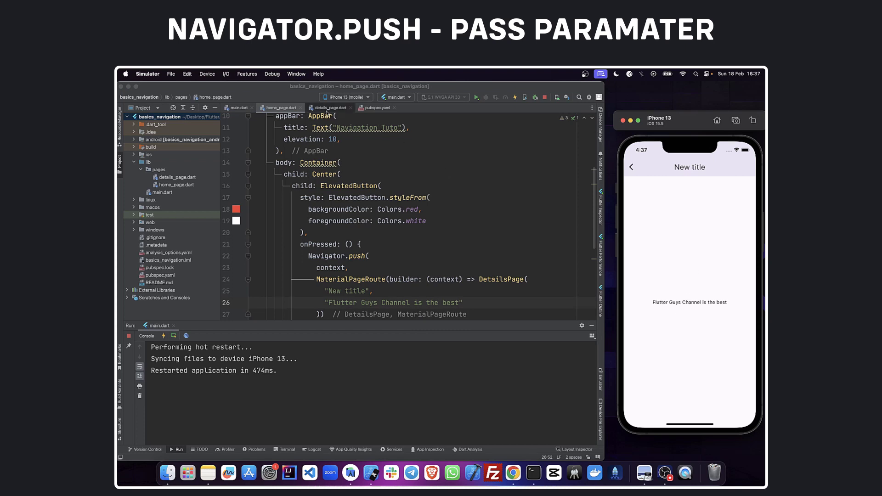
left_click(330, 108)
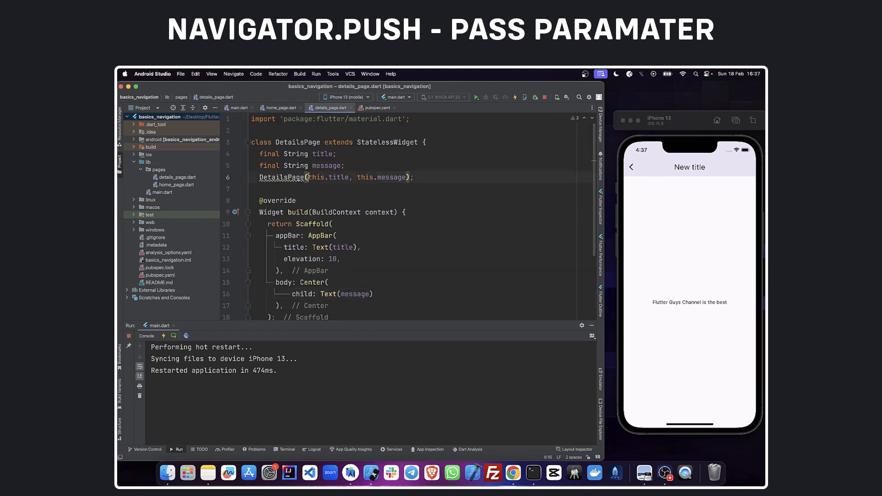
Step: Make title and message required named parameters and rewrite the passed title to 'Flutter Guys'
type("{req")
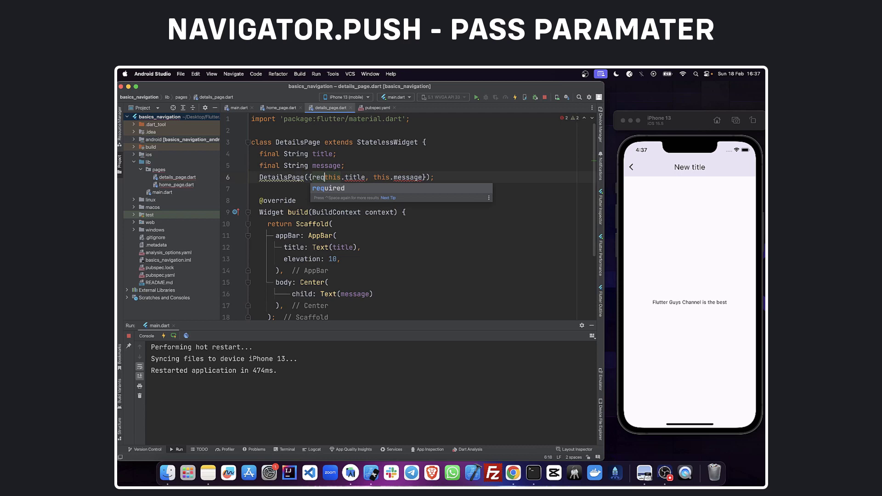
key("Tab")
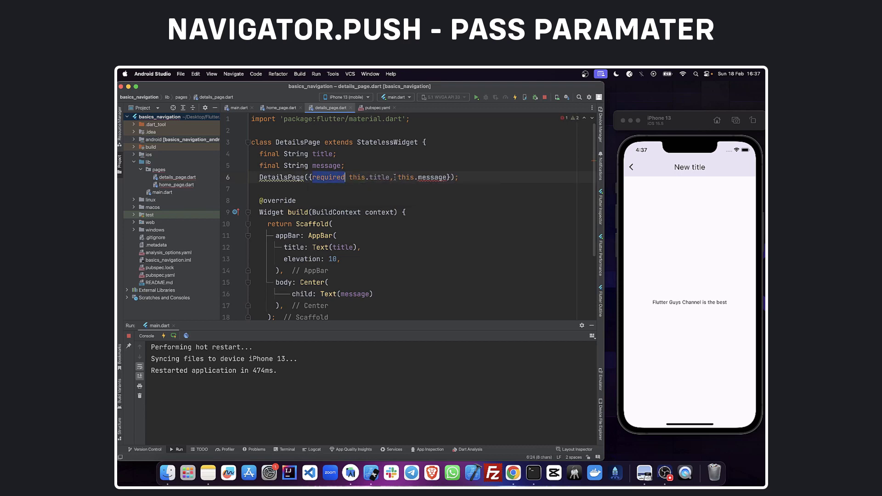
left_click(280, 107)
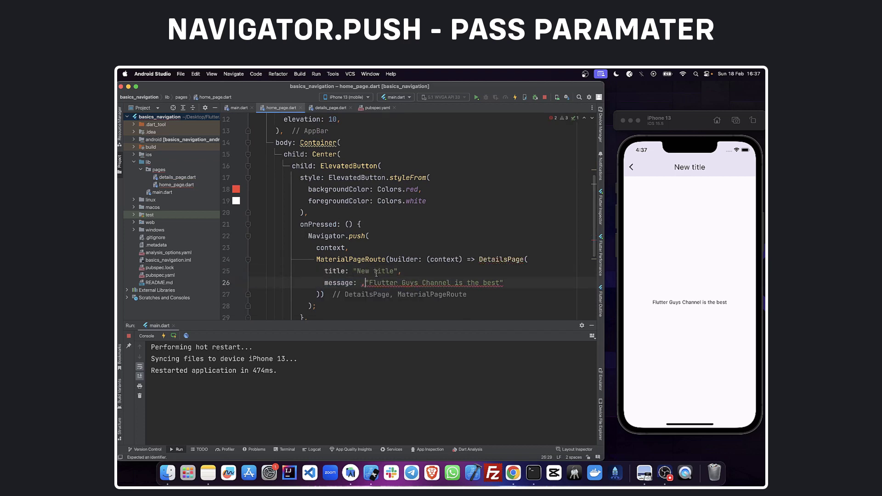
double_click(375, 271)
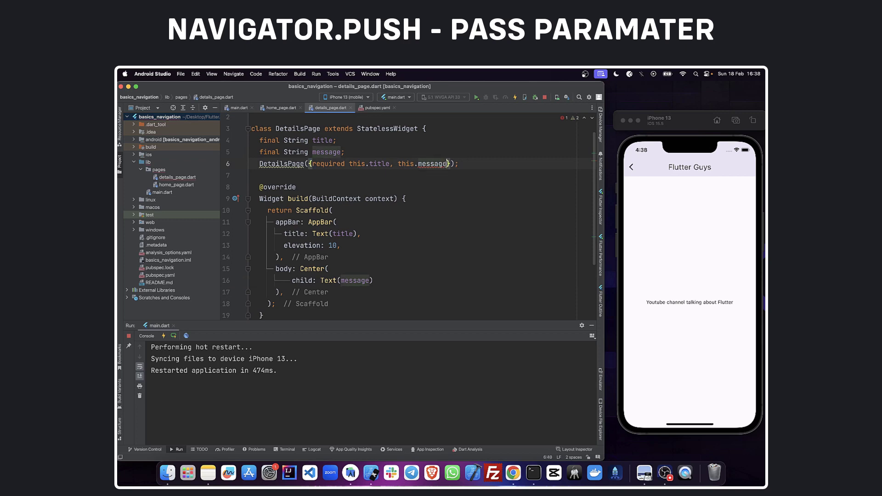
Step: Default message to "Default message" and pass message: "Custom message" from the home page
type("= \"\"")
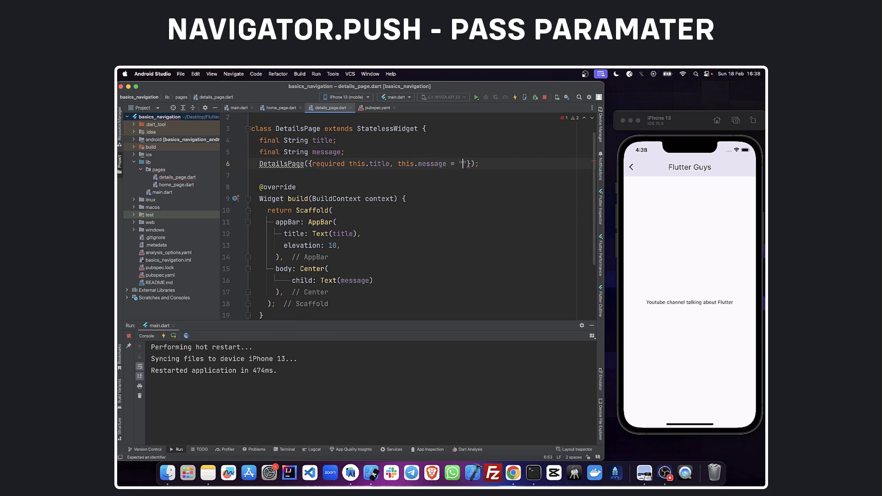
type("Default messa")
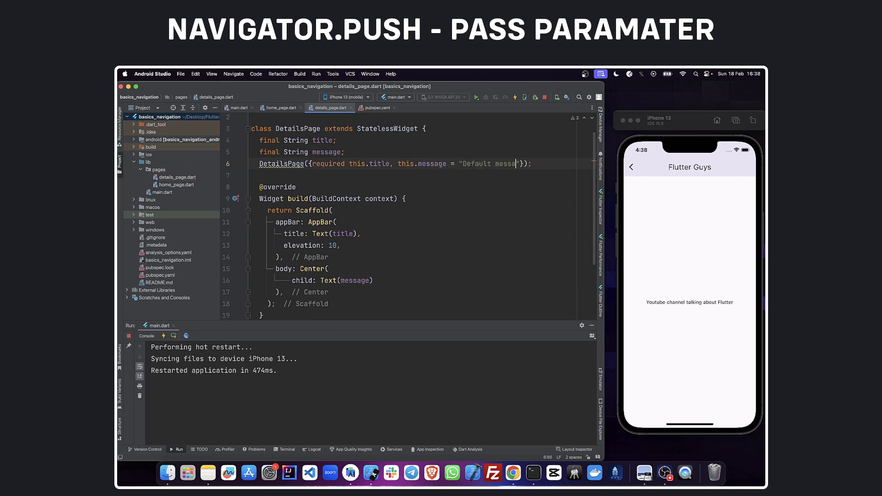
left_click(280, 107)
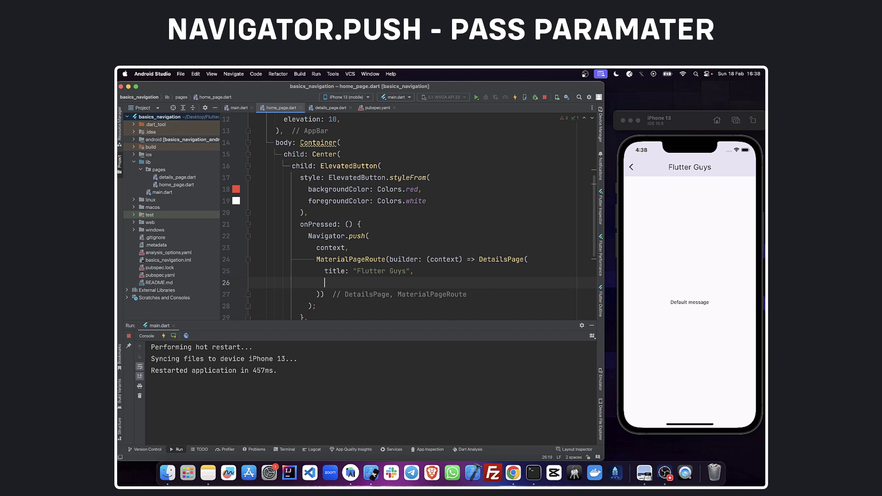
type("message: \"Custom message\",")
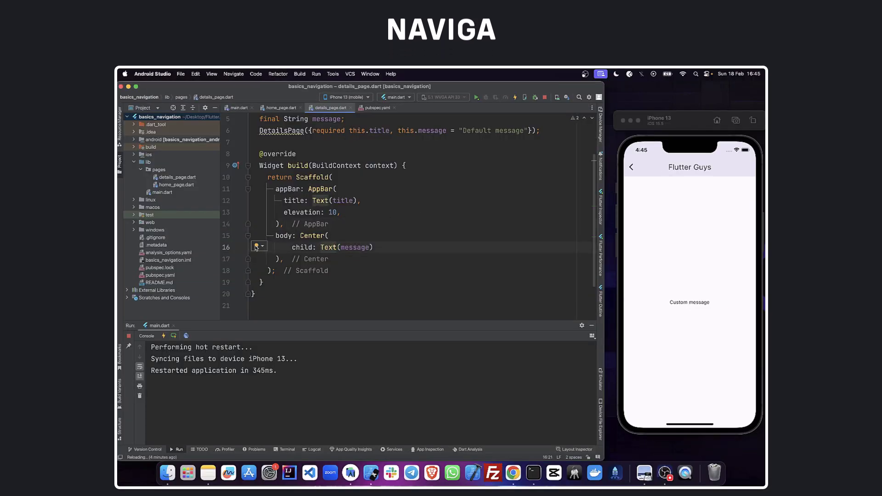
Step: Wrap the text in a centred Column with an ElevatedButton calling Navigator.pop(context)
left_click(281, 108)
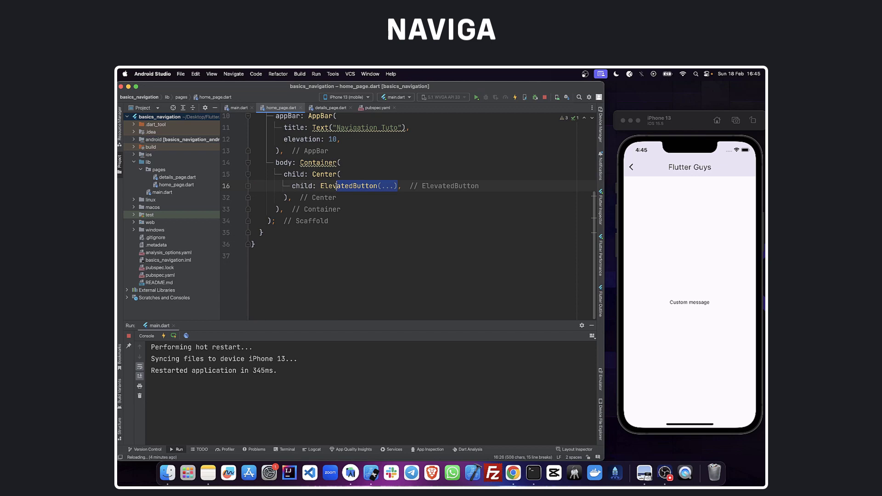
left_click(329, 107)
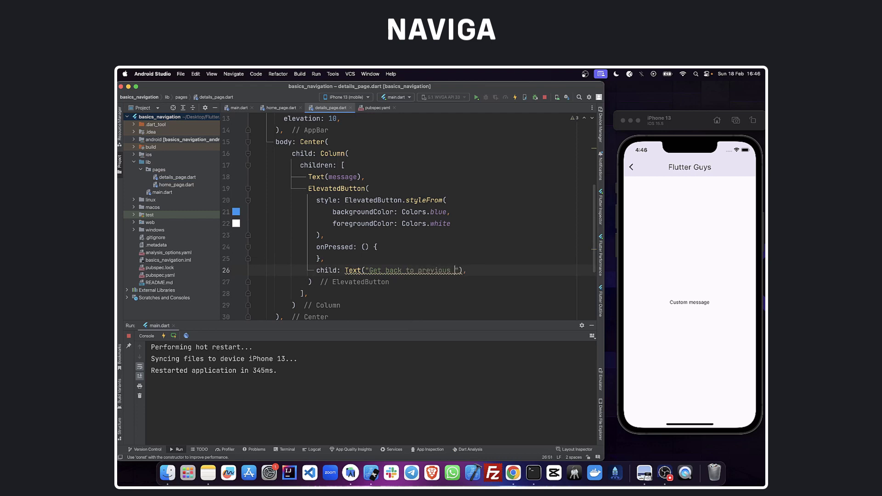
type("ma")
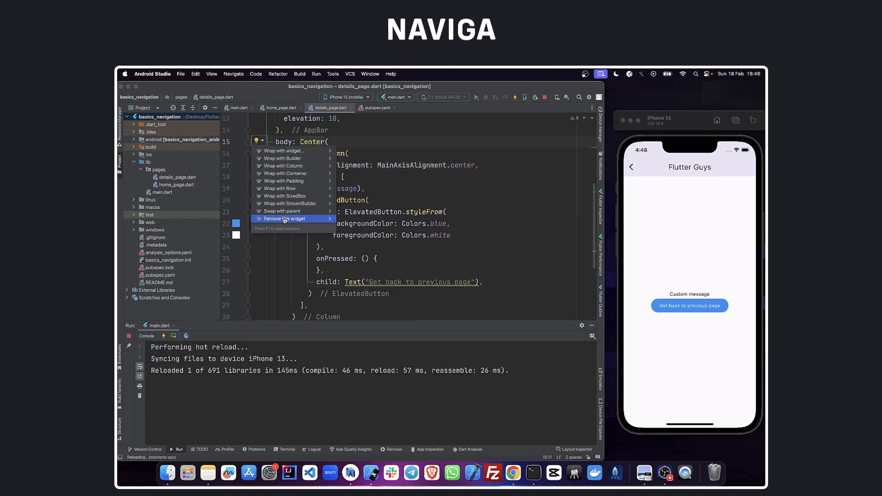
type("Navigator.pop(context);")
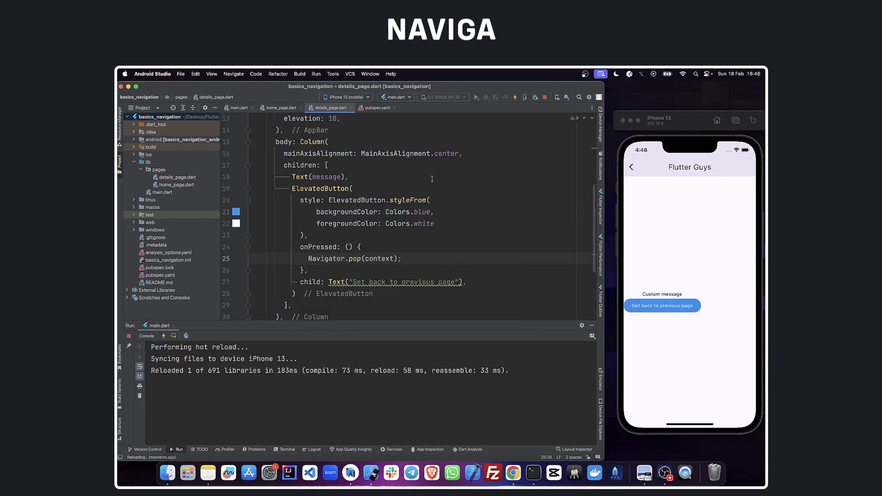
type("crossAxisAlignment: CrossAxisAlignment.center,")
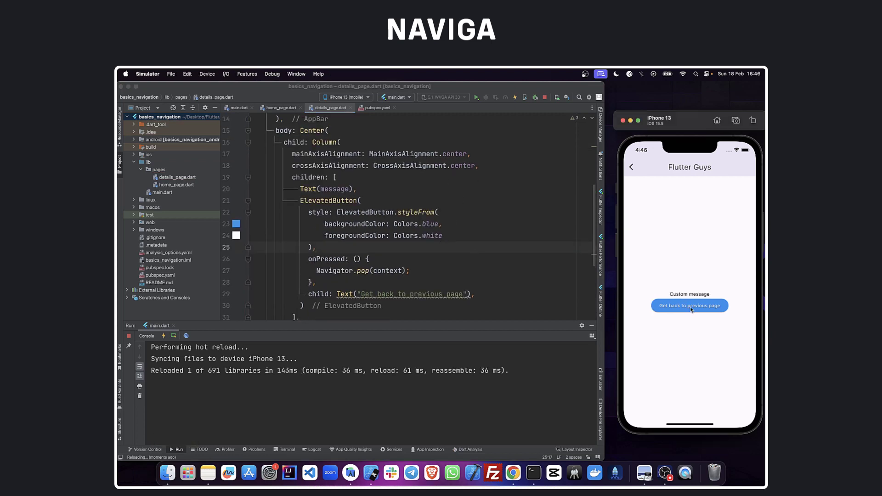
Step: Return "Learning is key" from the pop call and go back to home_page.dart
left_click(689, 306)
type(", \"")
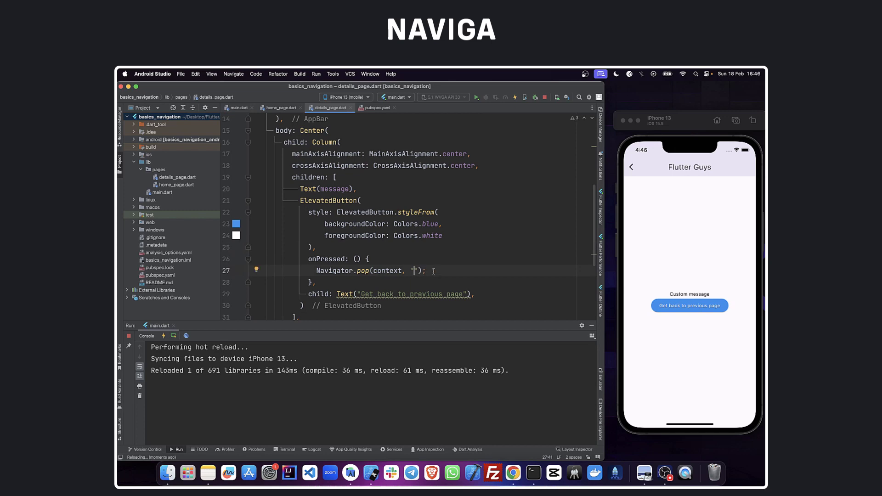
type("Learning is ke")
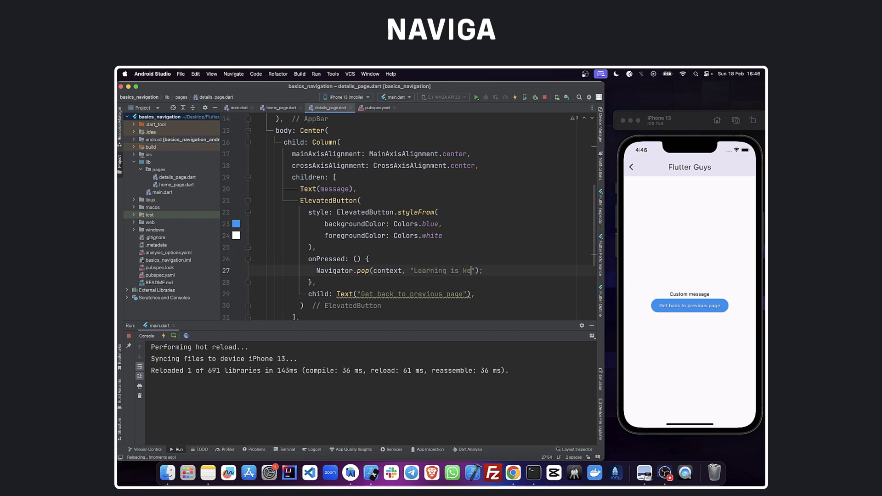
left_click(281, 107)
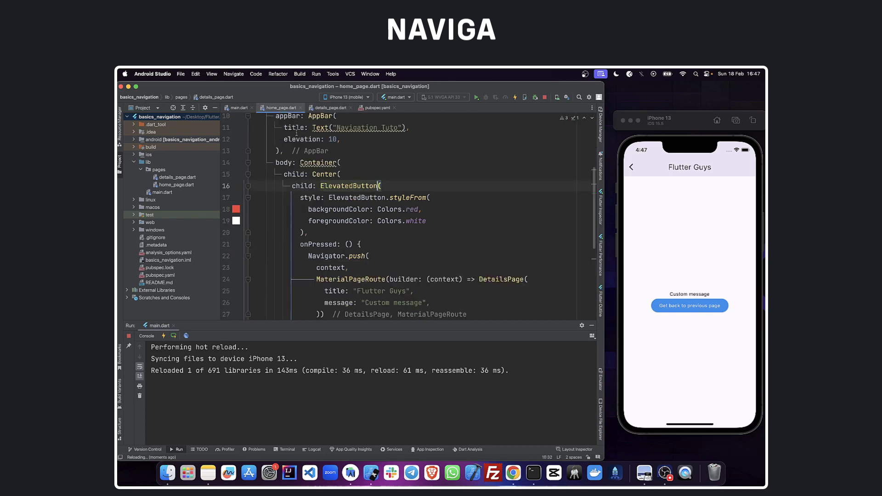
Step: Make onPressed async, await Navigator.push into var result and print the result
type("var result")
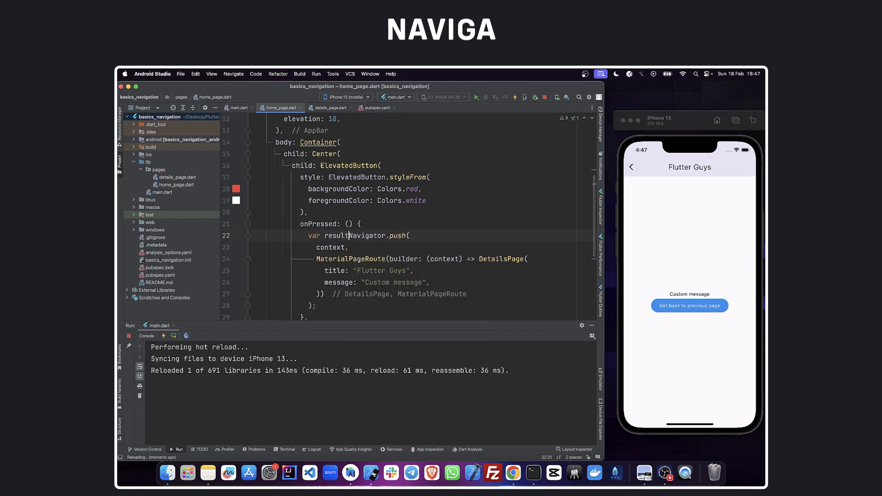
type("await")
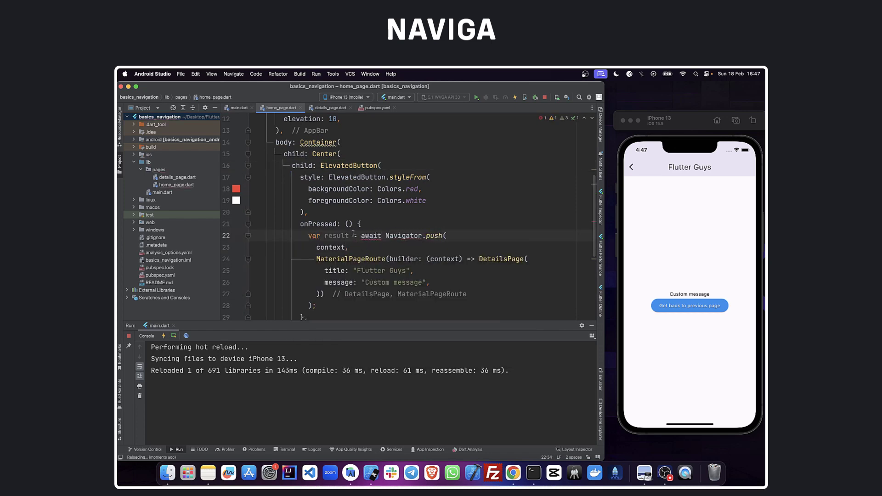
type("async")
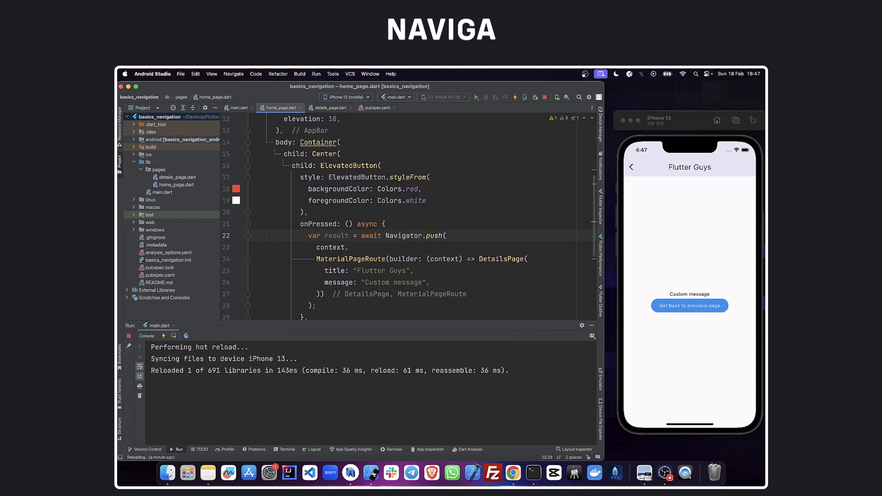
scroll("down", 3)
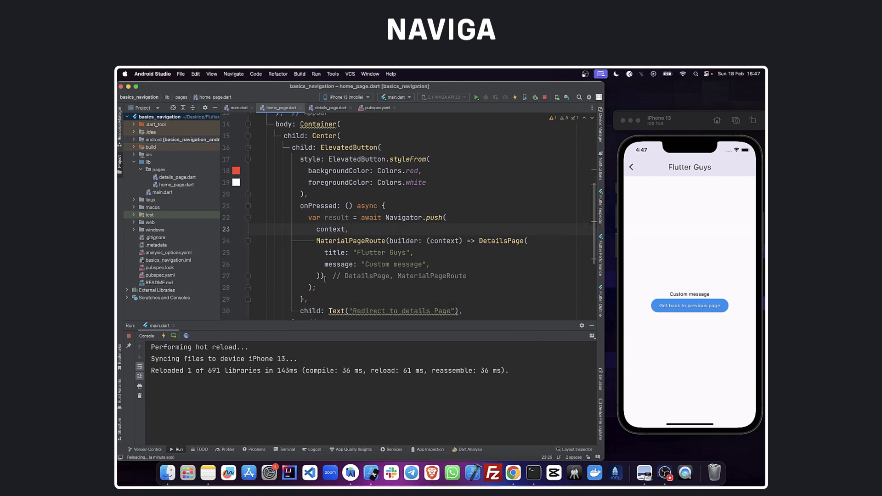
type("print(\"object\")")
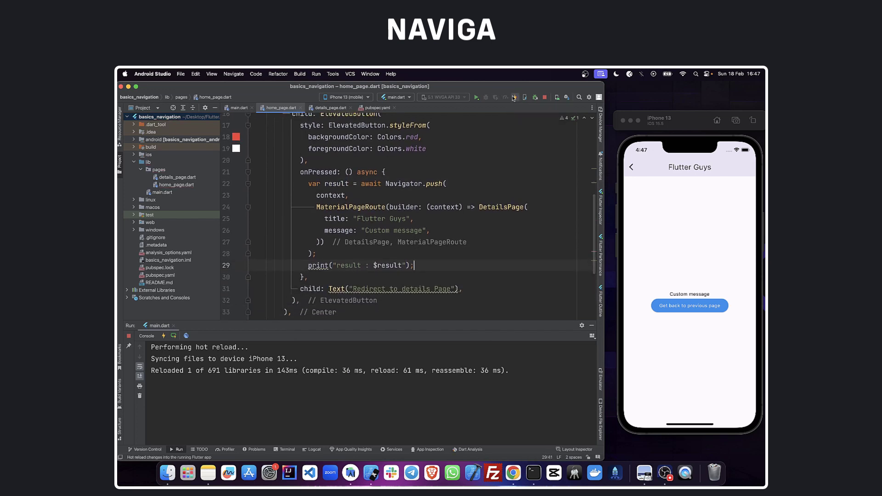
Step: Restart the app and open the details page to see 'result : Learning is key' in the console
left_click(515, 97)
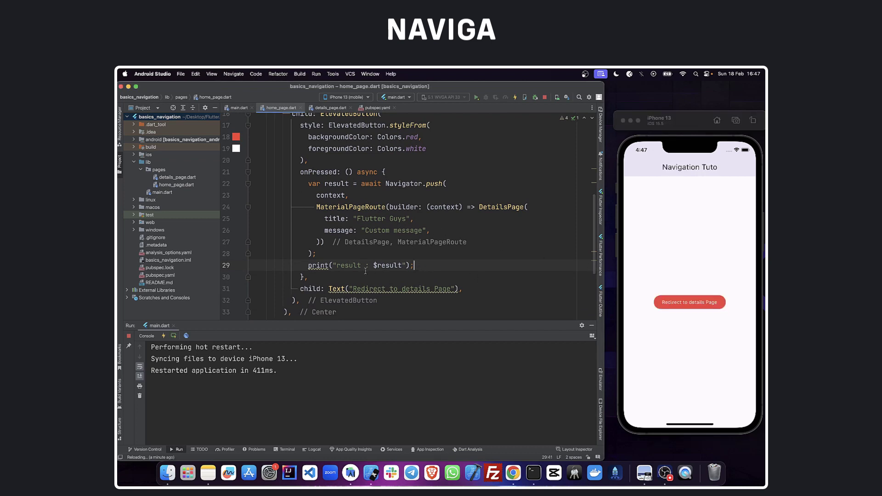
left_click(689, 302)
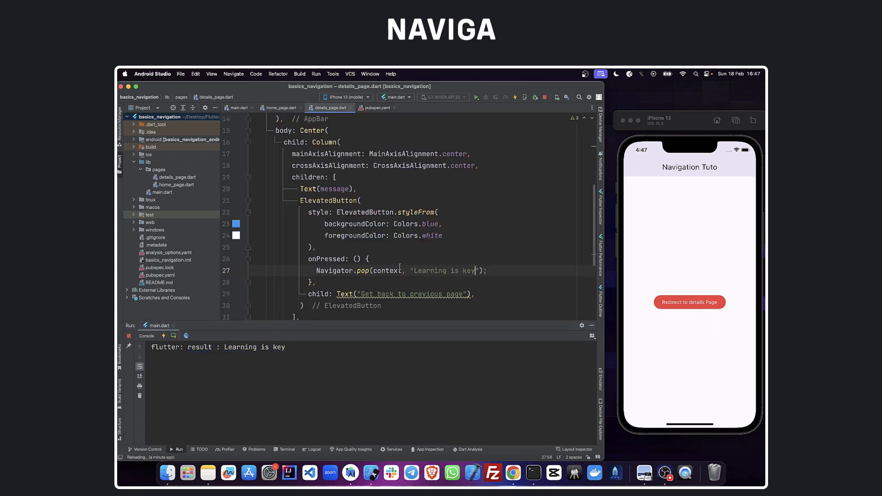
Step: Set automaticallyImplyLeading: false on the DetailsPage AppBar and hot reload to hide the back arrow
scroll("up", 3)
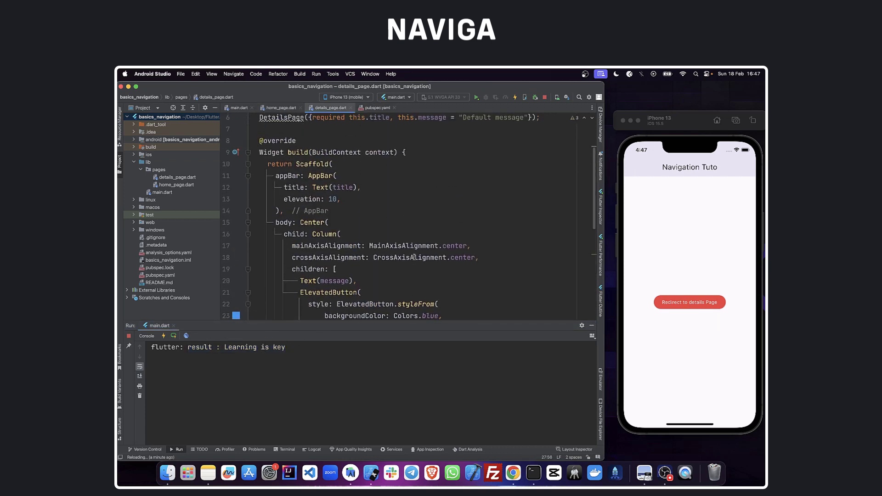
left_click(689, 302)
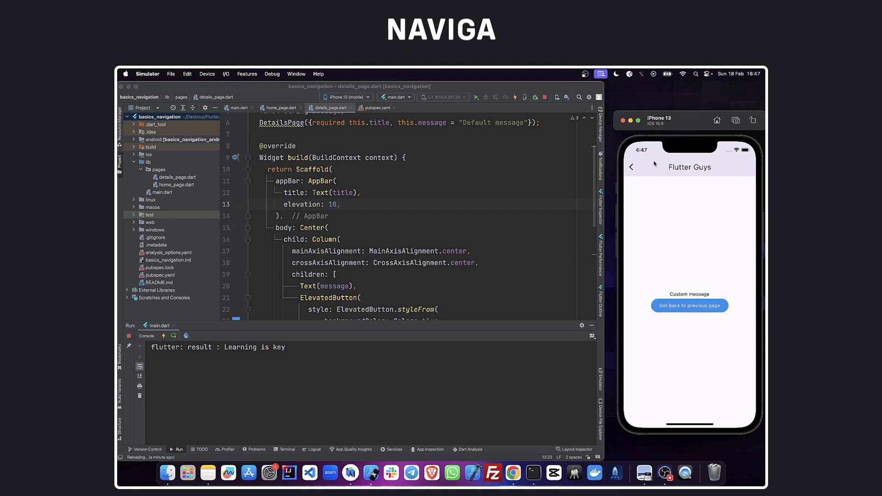
type("automaticallyImplyLeading: false,")
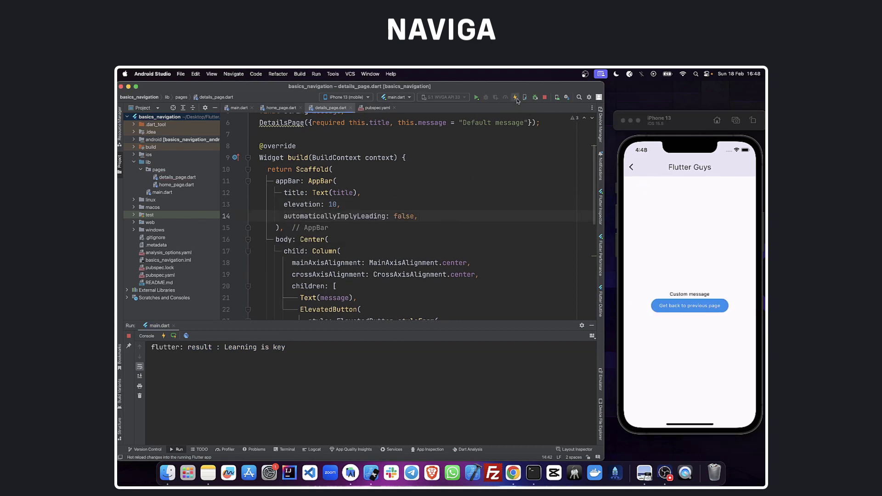
left_click(515, 97)
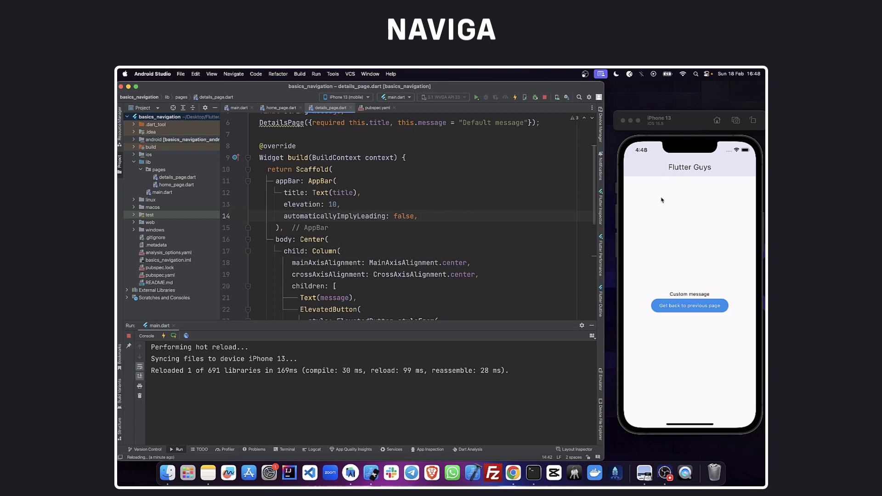
left_click(584, 74)
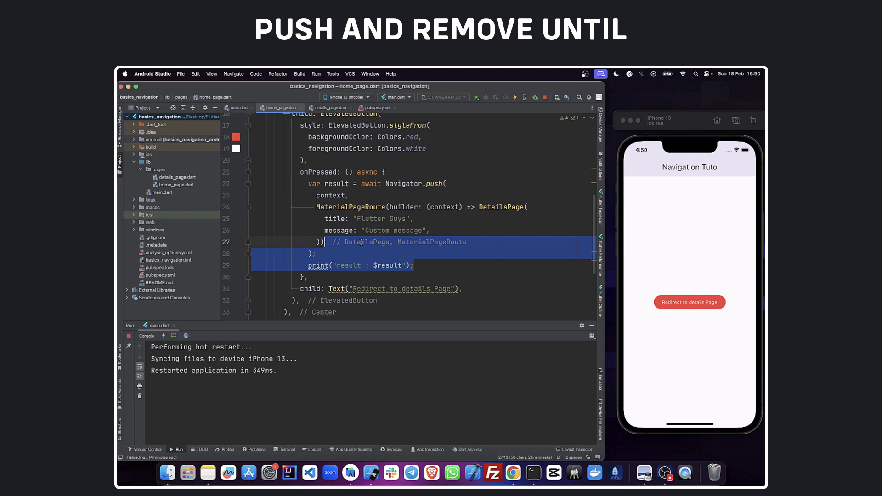
Step: Replace push with Navigator.pushAndRemoveUntil using a (context) => builder and test the redirect
type("Navigator.of(context).push")
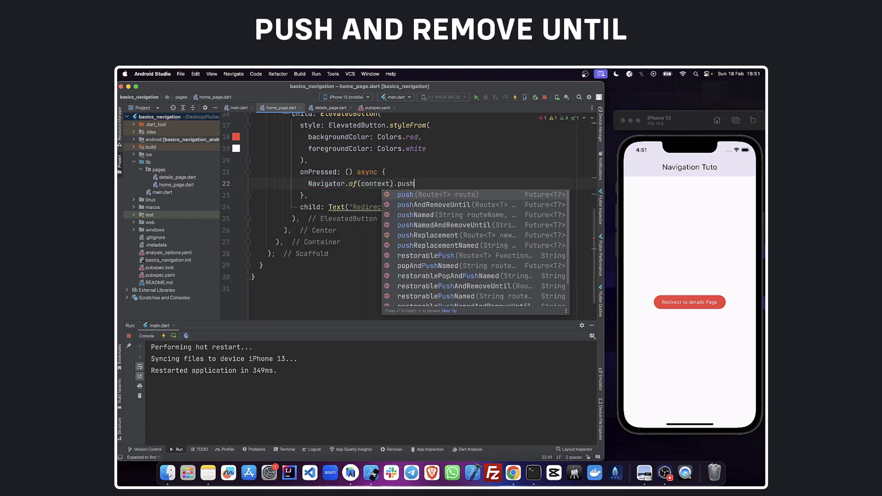
left_click(433, 204)
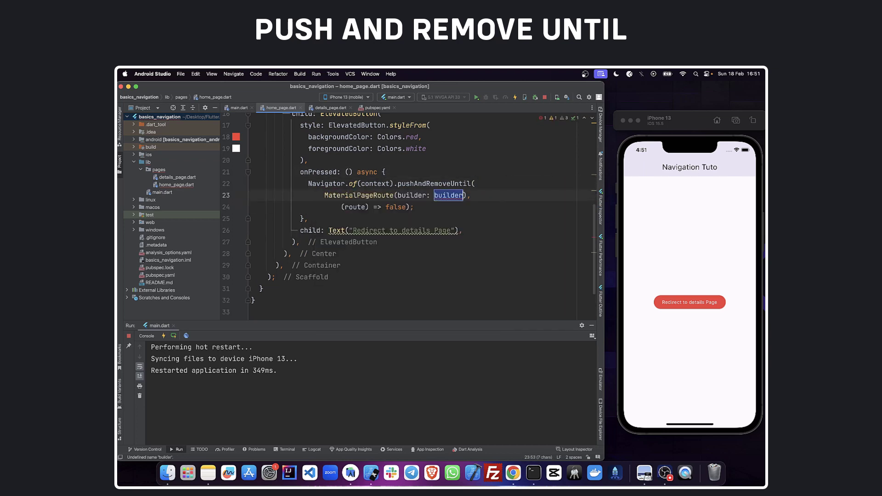
type("(context)=>")
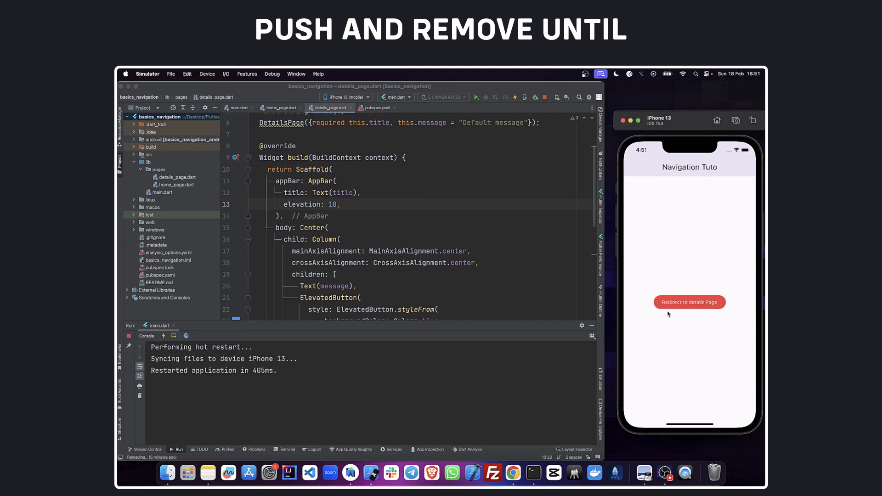
right_click(158, 169)
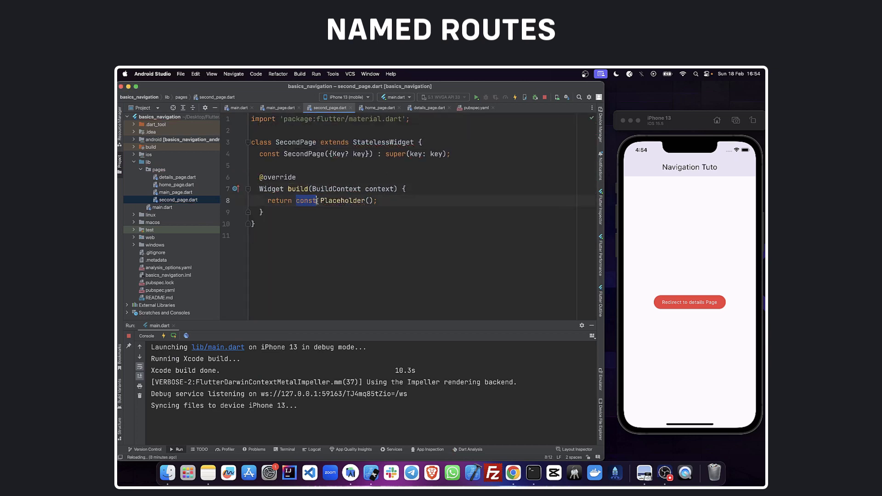
Step: Fill MainPage's Center child with a purple 'Redirect to second Page' ElevatedButton and SecondPage's with centred Text
left_click(279, 107)
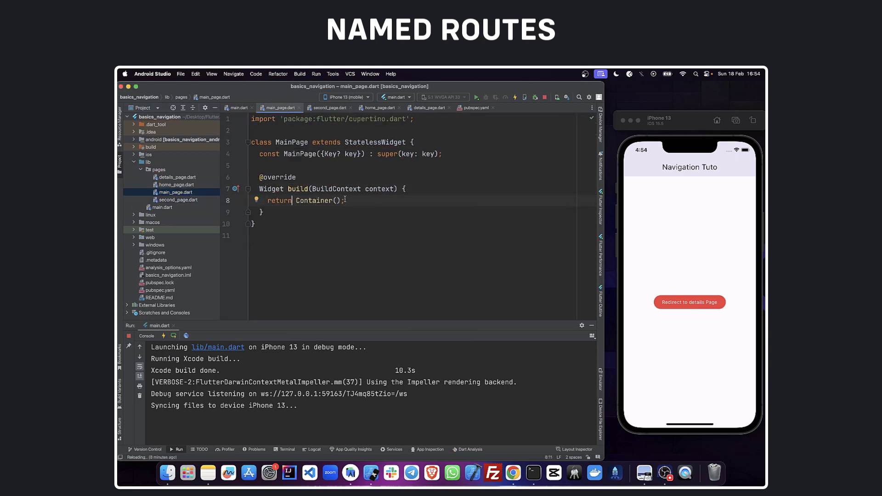
type("child: Center(")
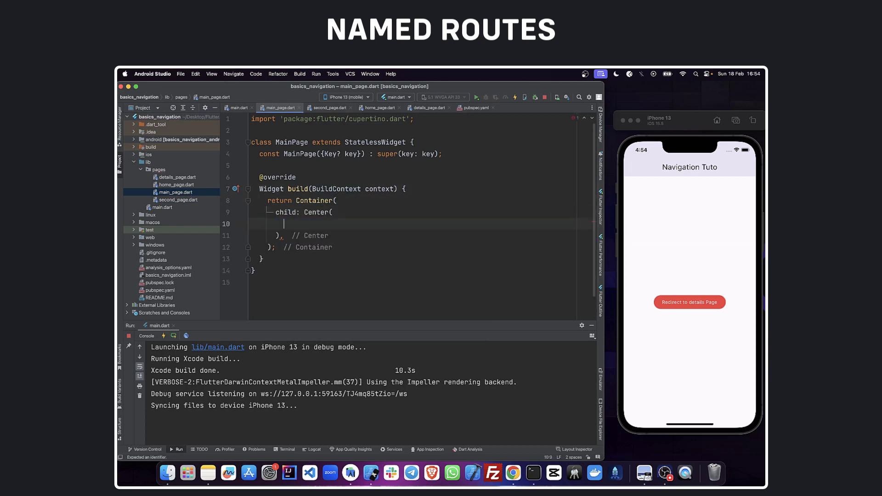
left_click(378, 107)
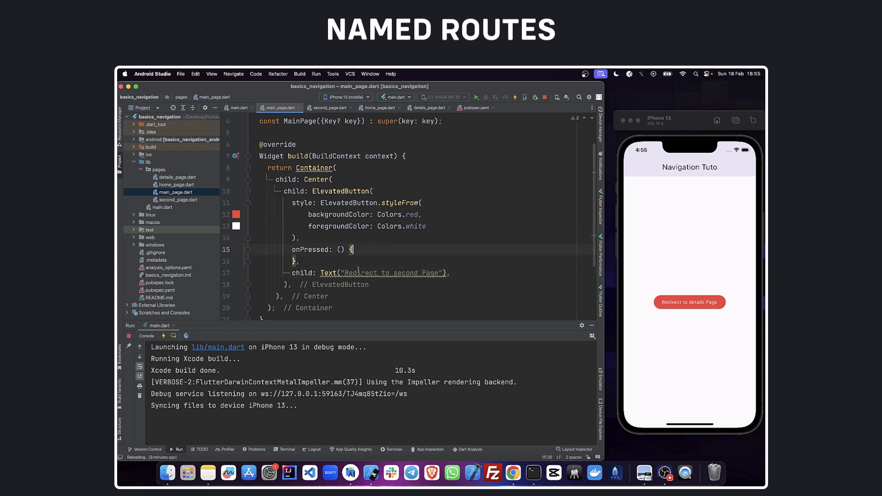
left_click(328, 108)
type("child: Text(\"We are s\"),")
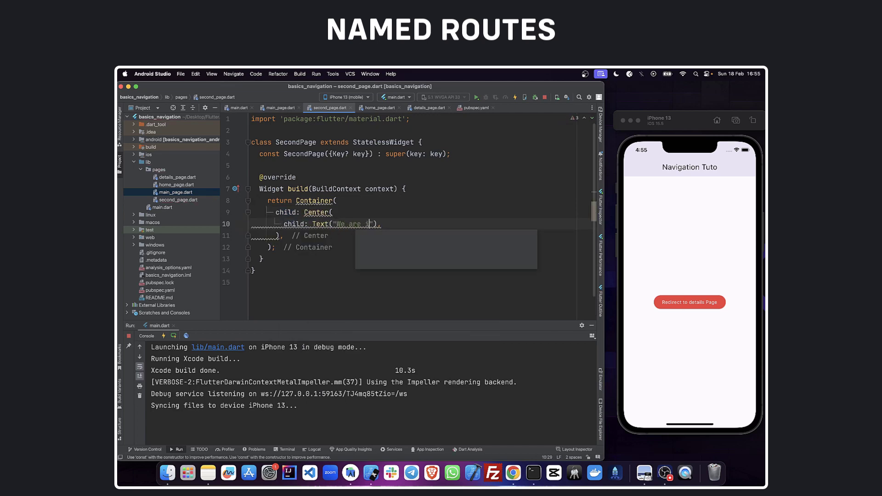
left_click(279, 107)
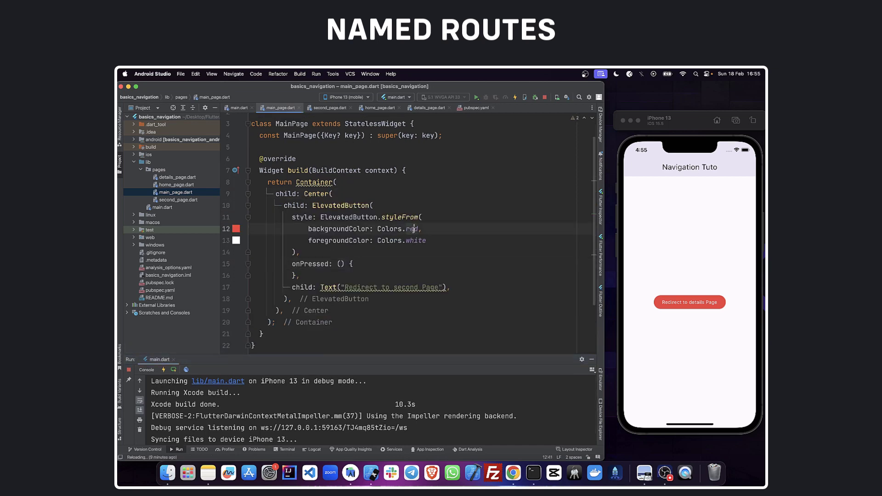
type("purple),")
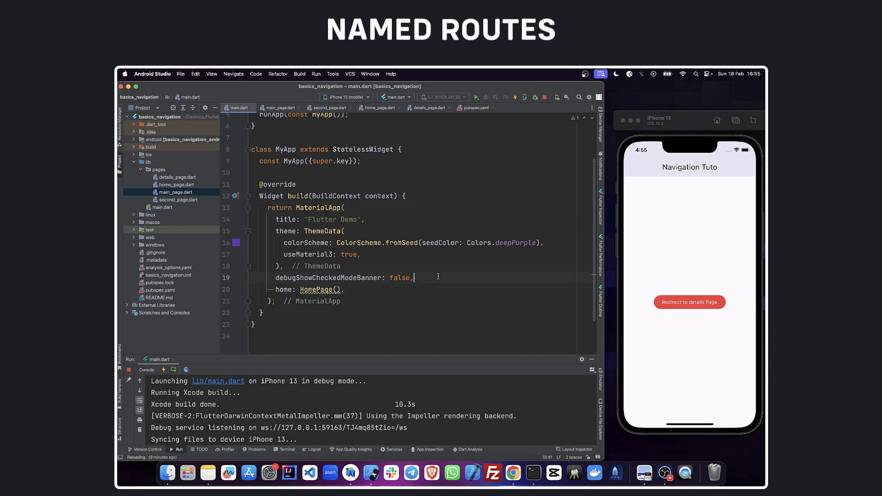
Step: Add initialRoute '/' and a routes map mapping '/' to MainPage and '/second' to SecondPage in MaterialApp
type("initialRoute: '/',")
type("routes:")
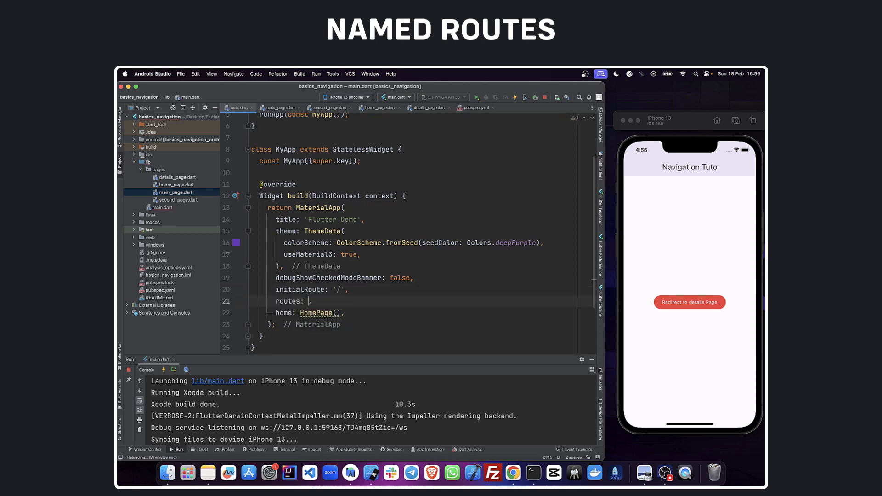
type("{}")
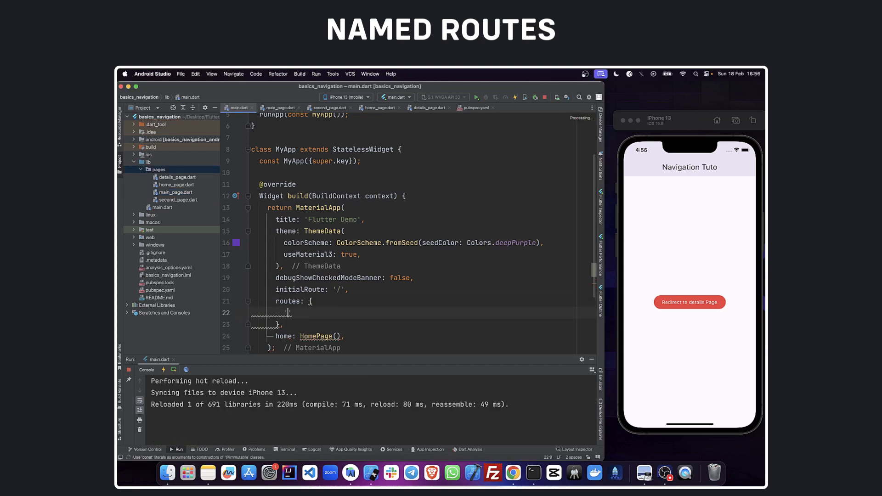
type("'/': (context) => const MainPage(),")
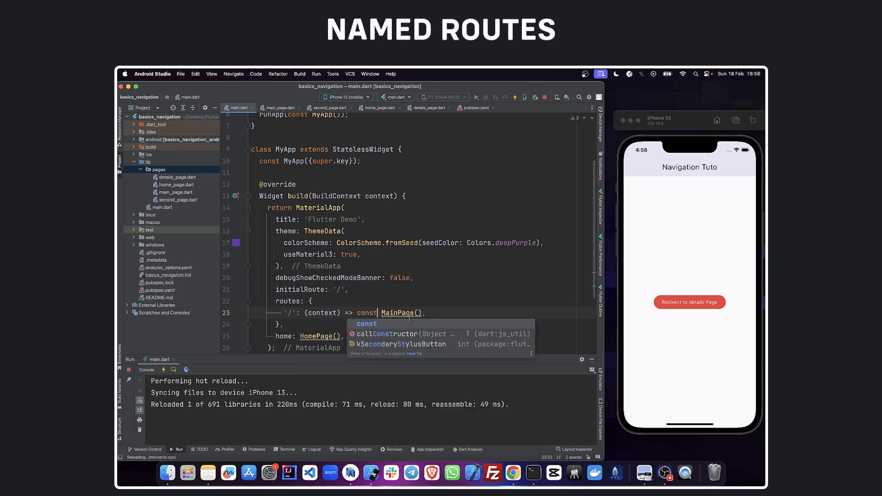
type("'/second': (context) => const Second()")
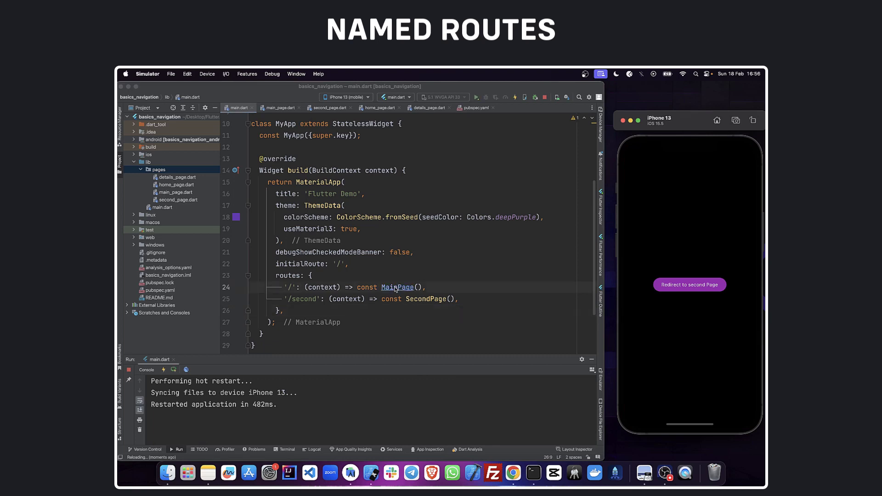
left_click(279, 108)
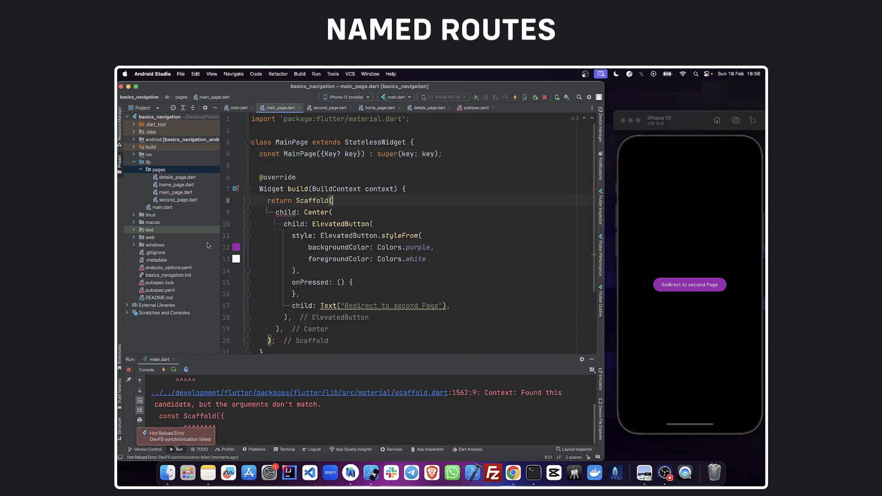
Step: Add an AppBar titled 'Main Page' with elevation 10 to MainPage's Scaffold
type("appBar: AppBar(")
type("title: \"")
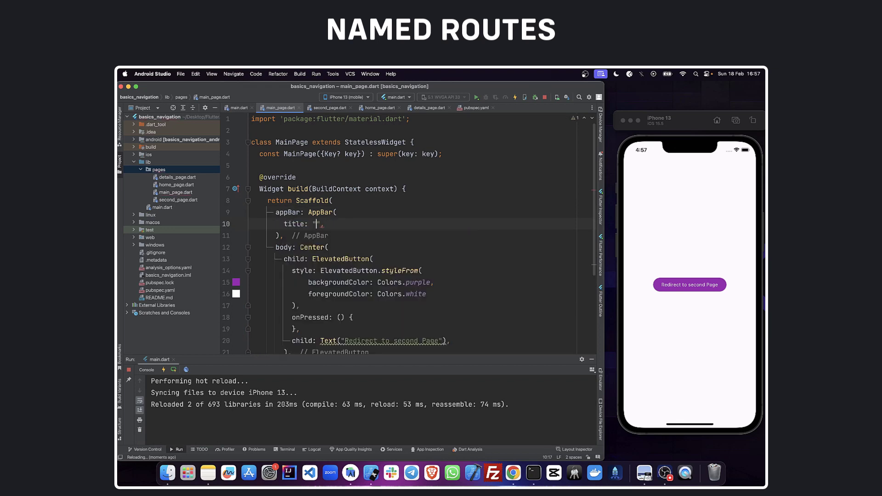
type("Text(\"Main \")")
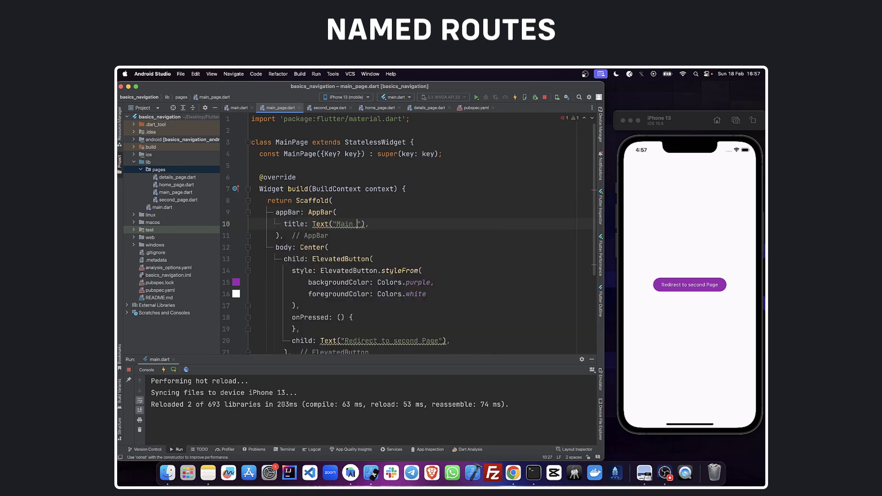
type("elevation: 10,")
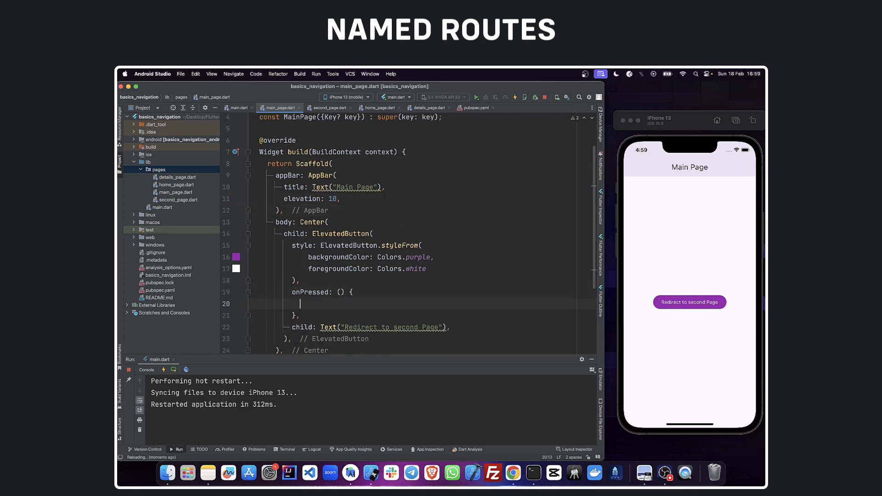
Step: Set the button's onPressed to Navigator.pushNamed(context, '/second')
type("Navigator.pushNamed(con, routeName")
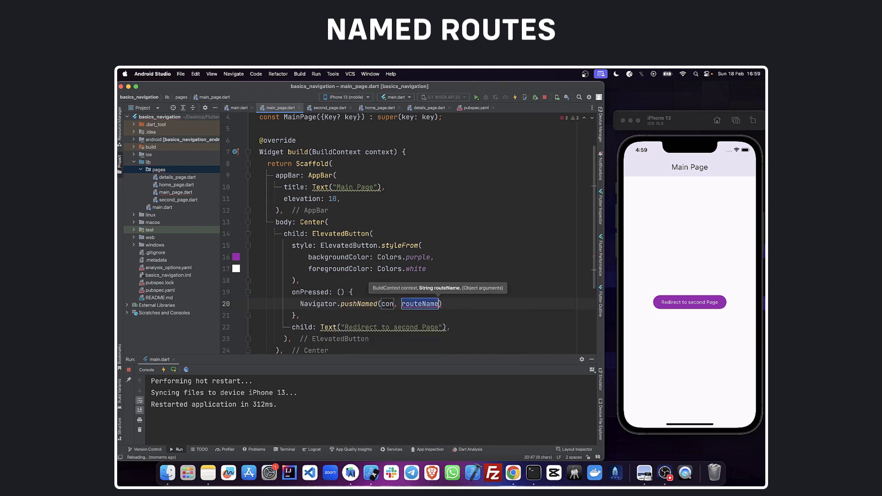
type("text")
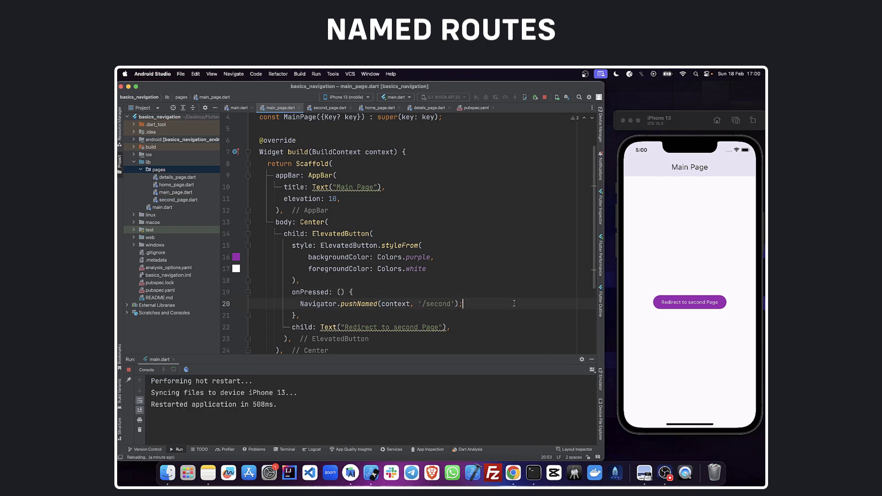
Step: Restart the app and tap 'Redirect to second Page' to reach 'We are in second page'
left_click(329, 107)
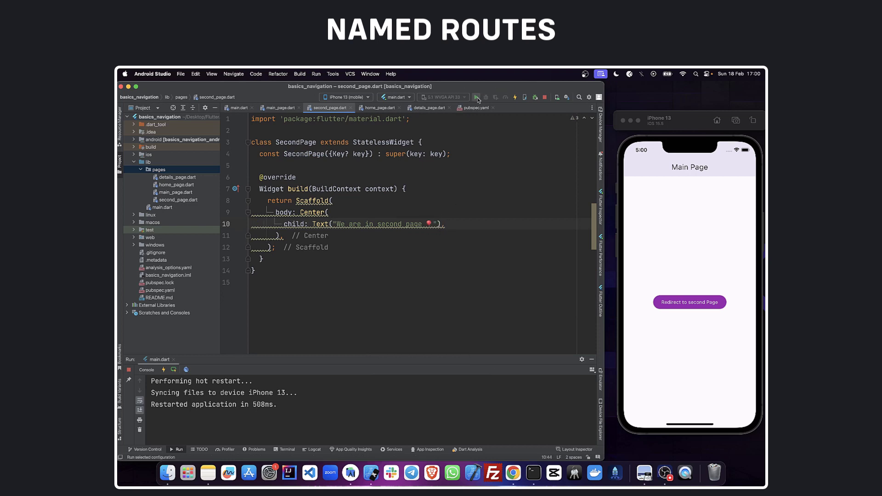
left_click(279, 109)
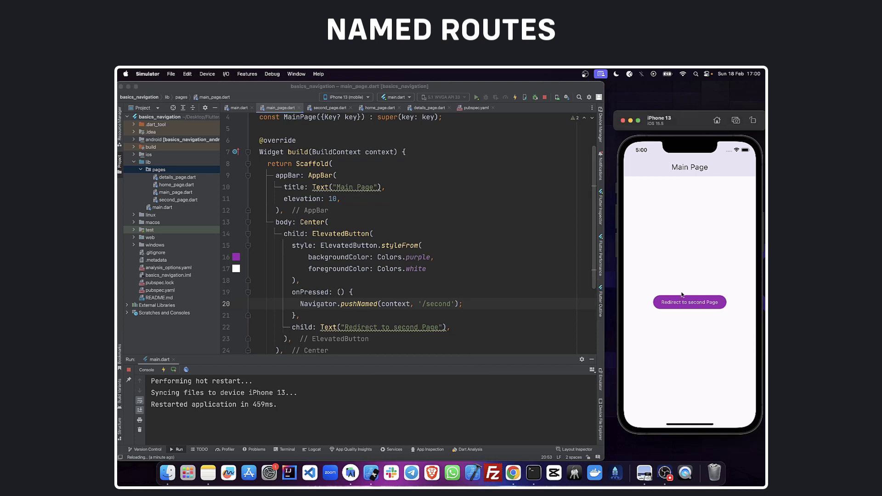
left_click(689, 303)
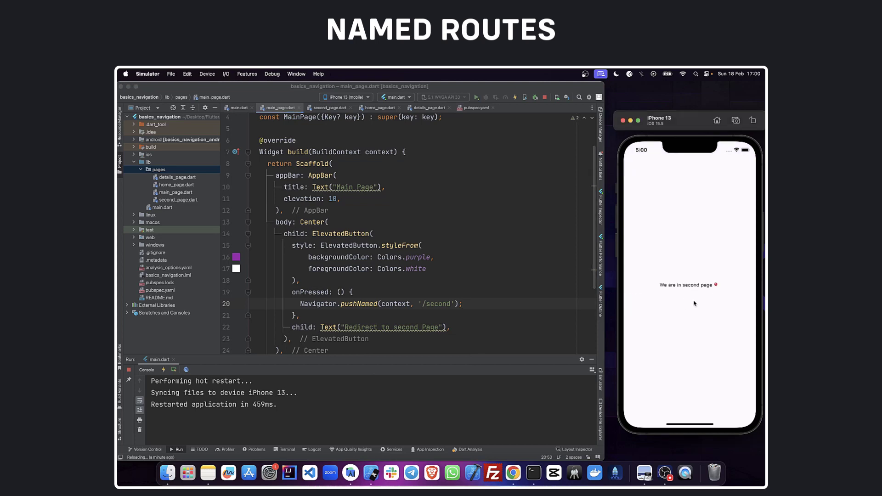
mouse_move(533, 155)
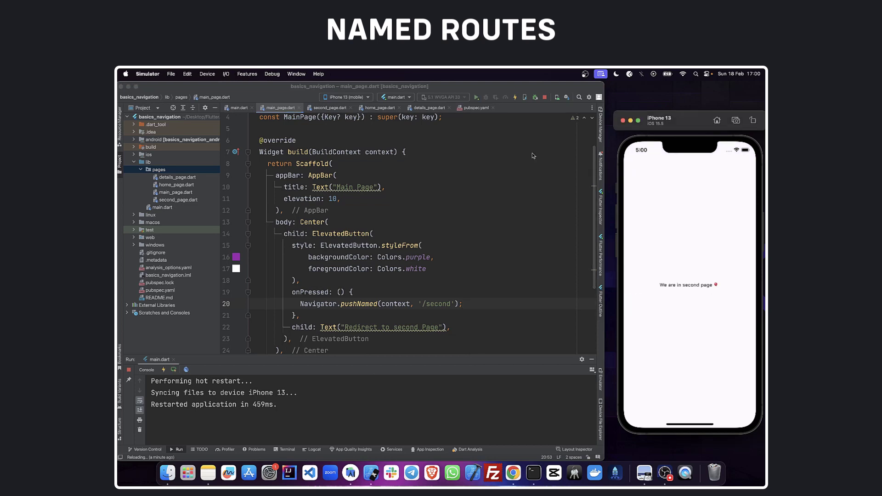
mouse_move(542, 140)
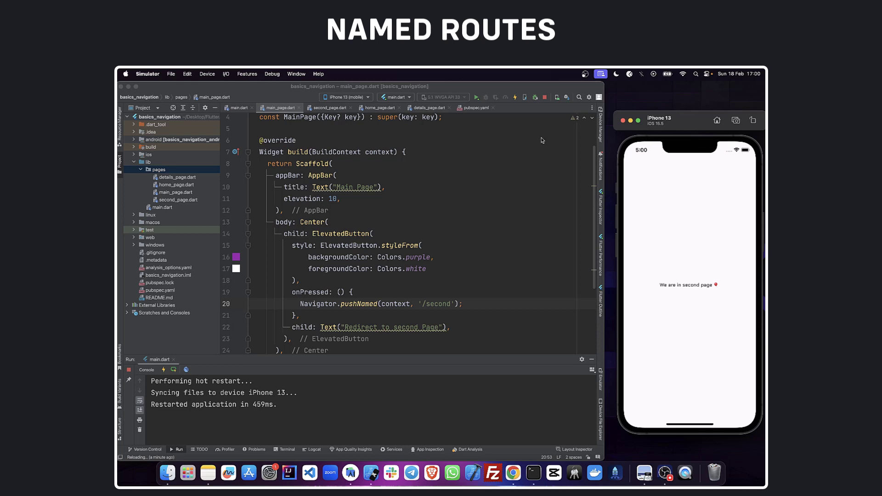
mouse_move(683, 313)
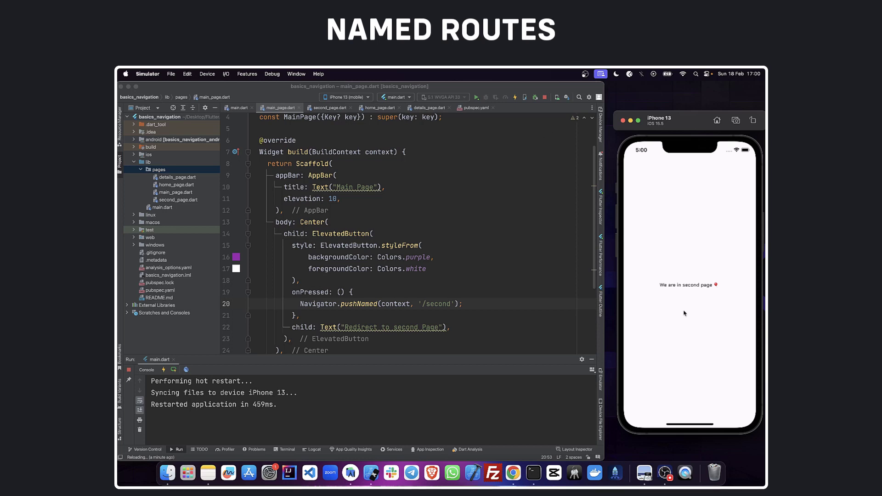